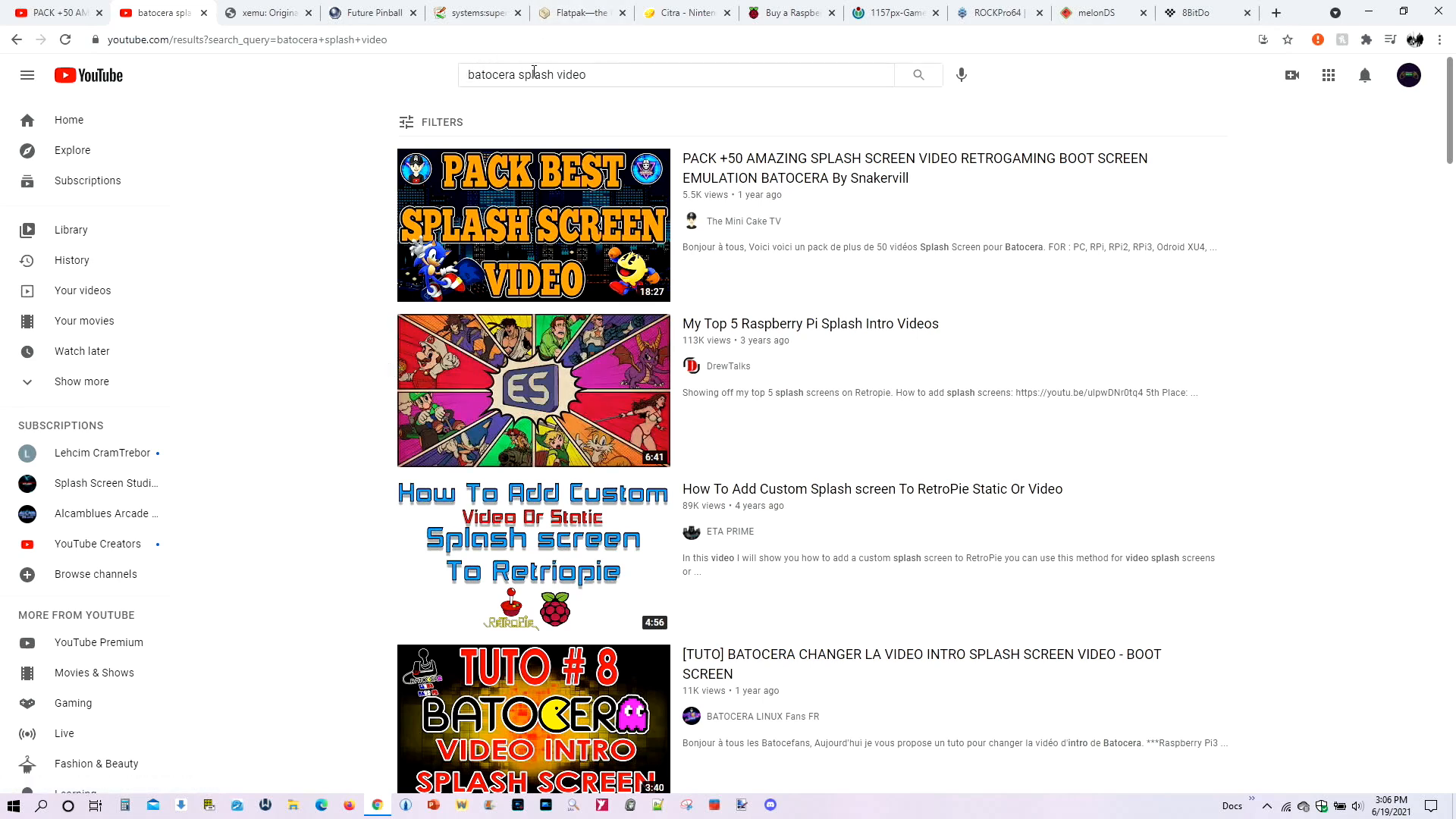
pyautogui.moveTo(464, 460)
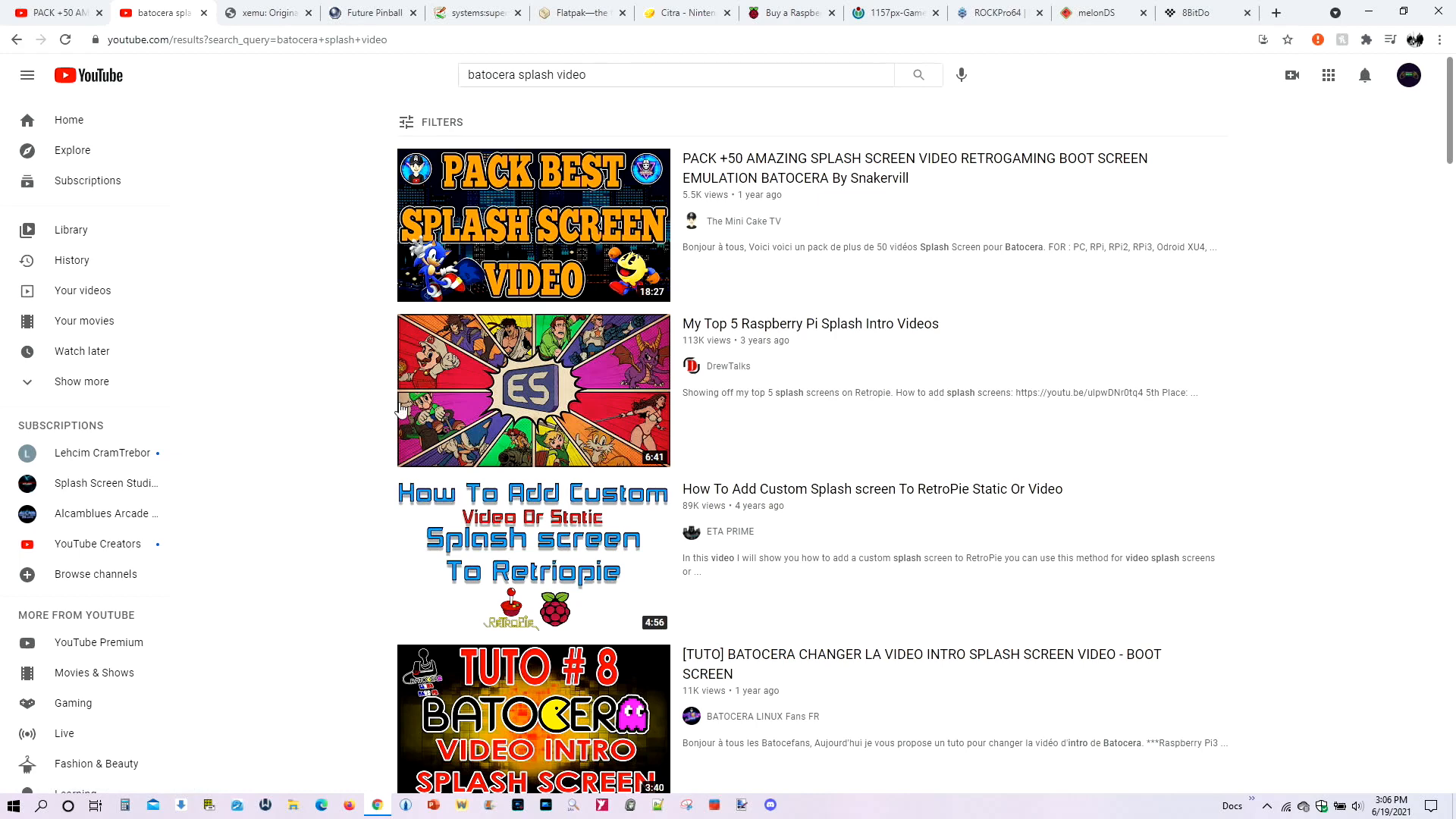
# - Switch from the YouTube splash video results to the xemu Original Xbox Emulator site
pyautogui.click(265, 12)
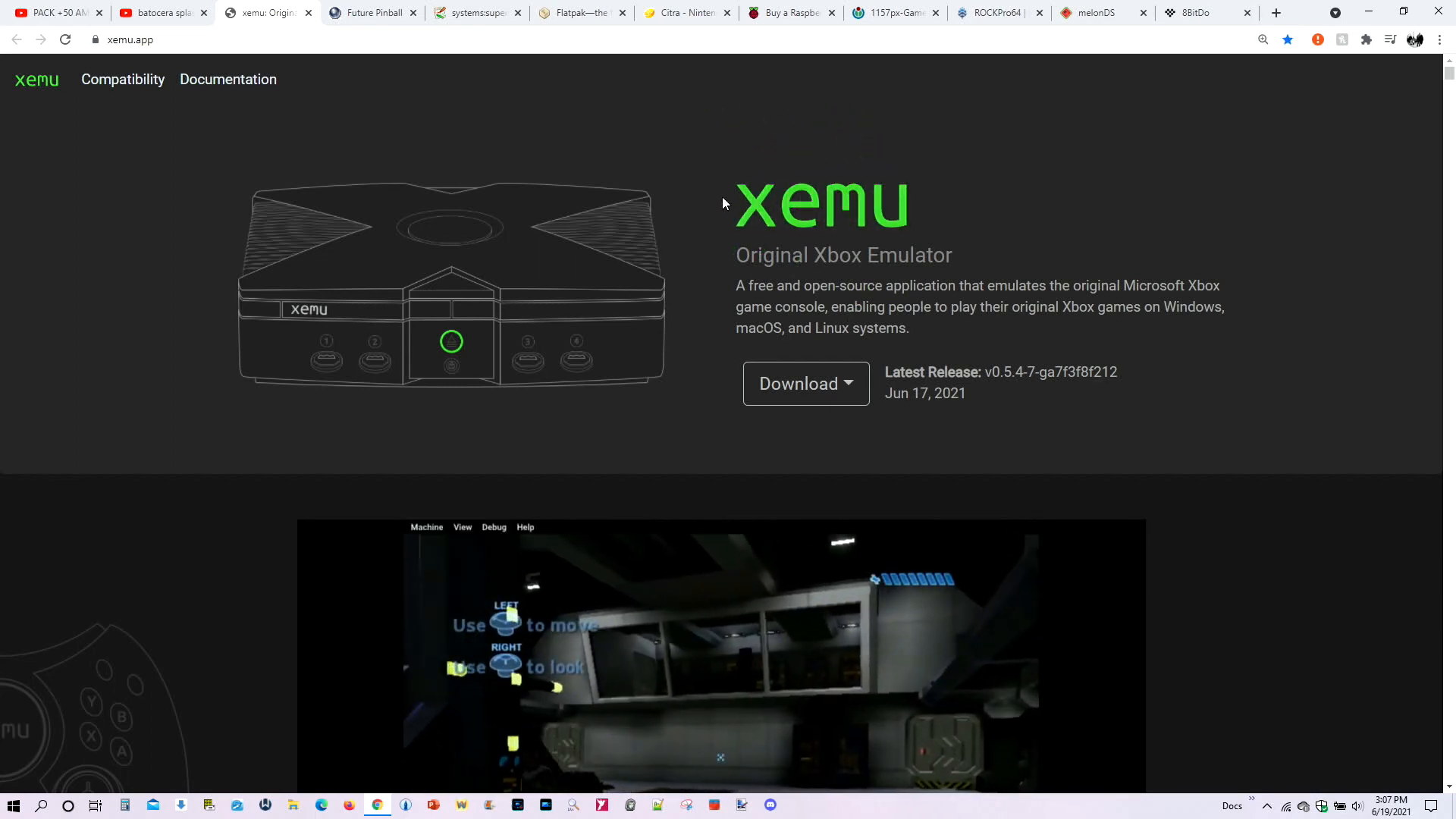
# - Browse xemu's features and compatibility chart, then move on to the Future Pinball site
pyautogui.scroll(-3)
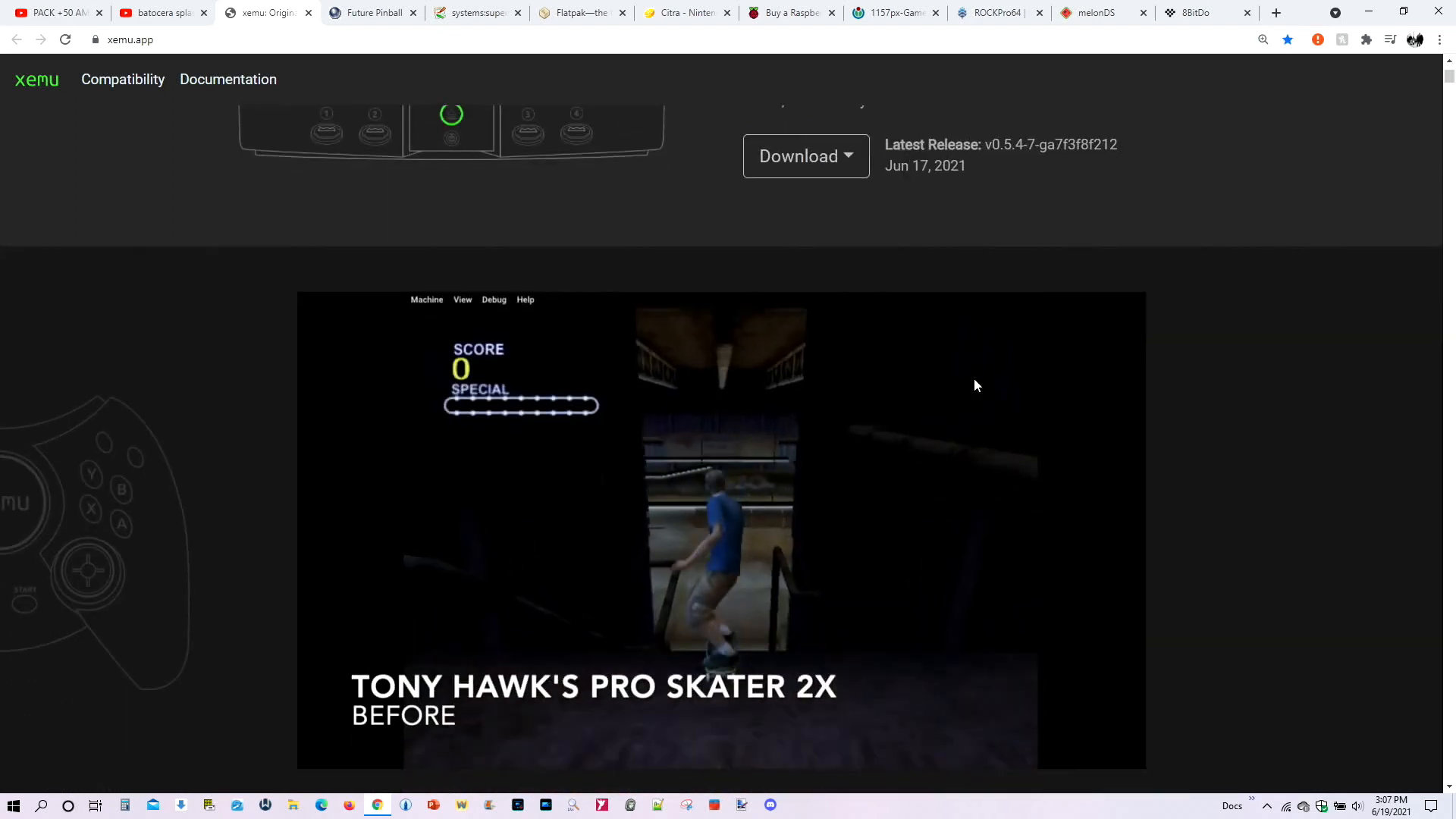
pyautogui.scroll(-3)
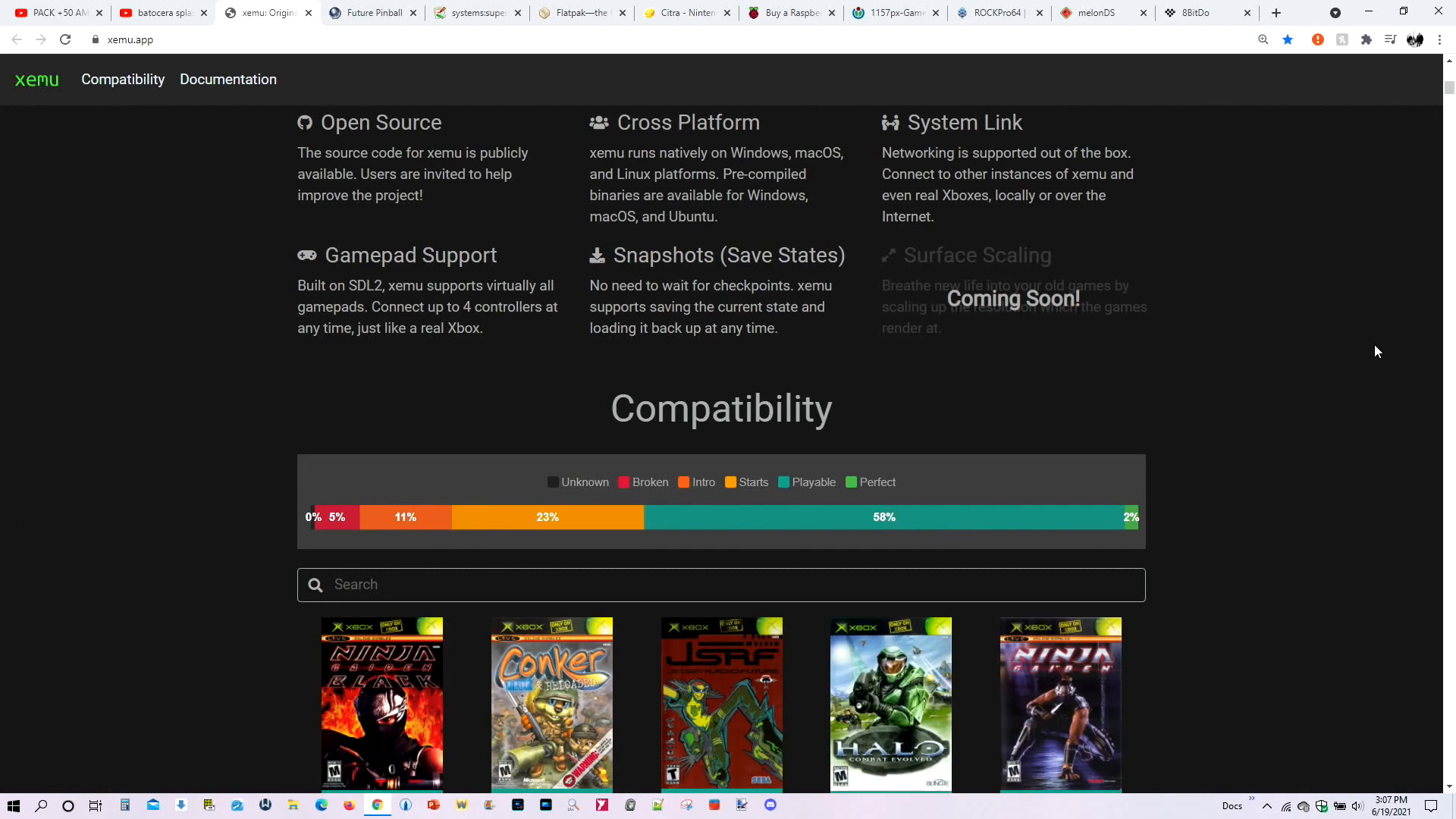
pyautogui.scroll(-3)
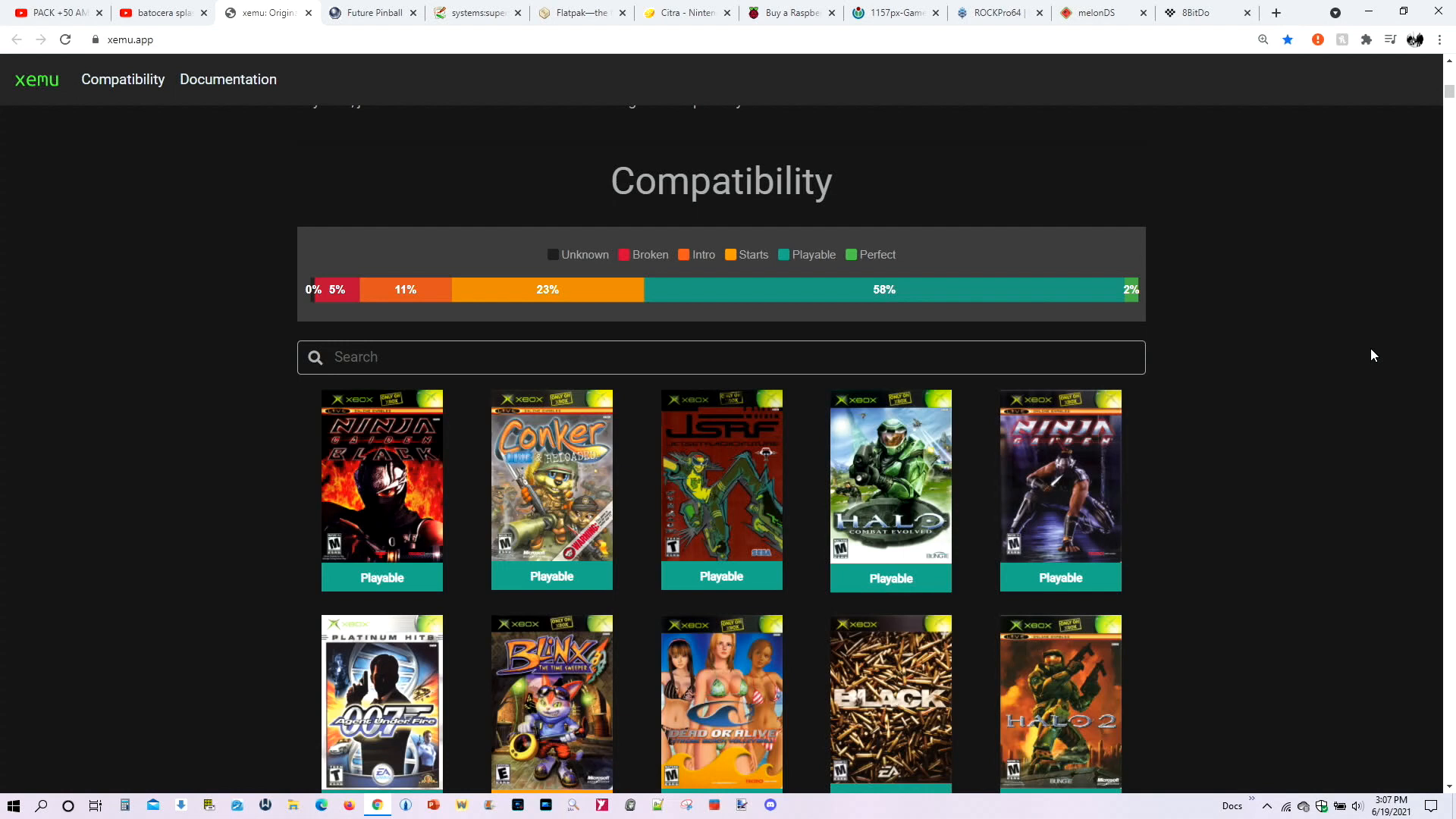
pyautogui.moveTo(1091, 311)
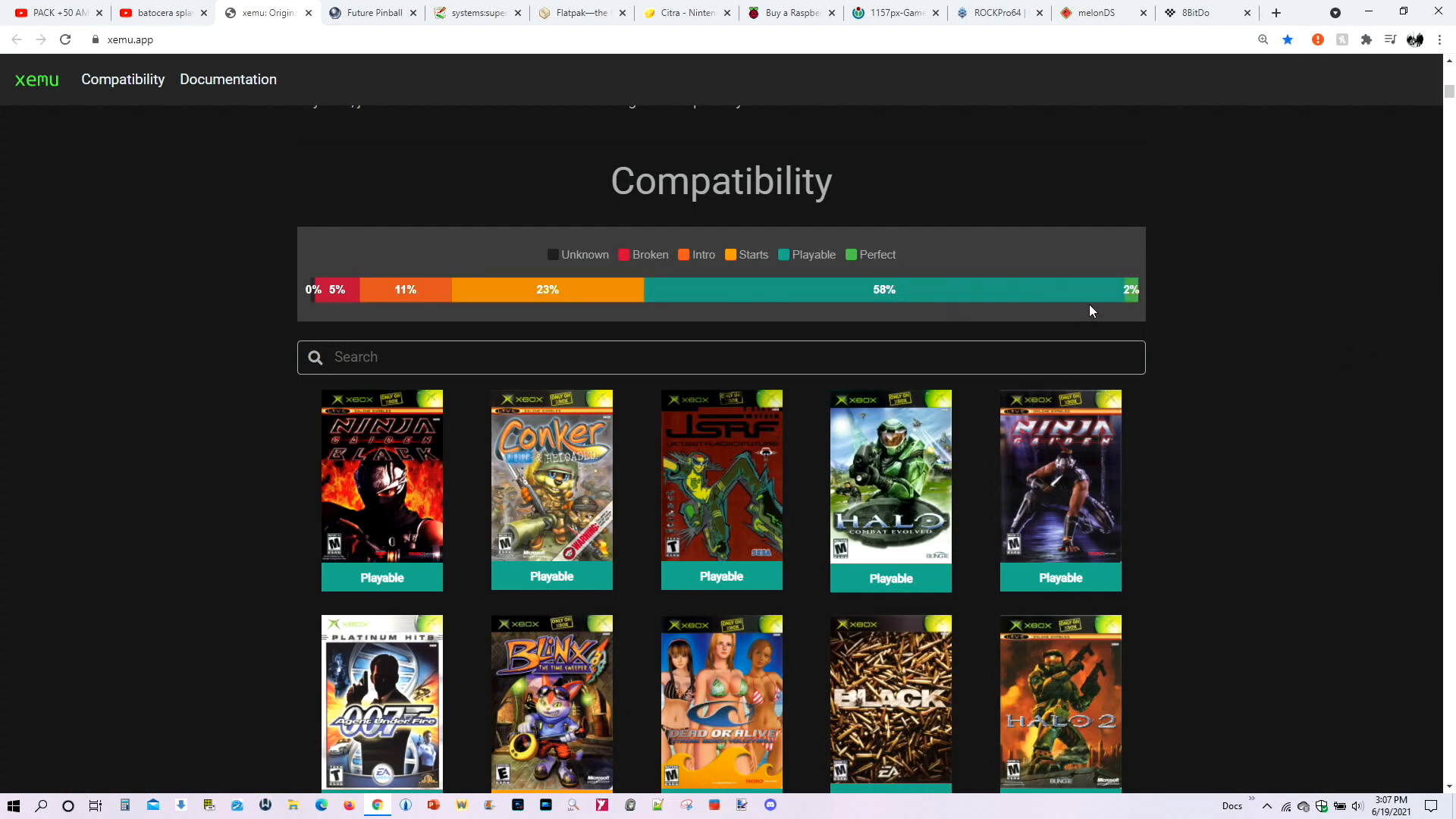
pyautogui.moveTo(1132, 289)
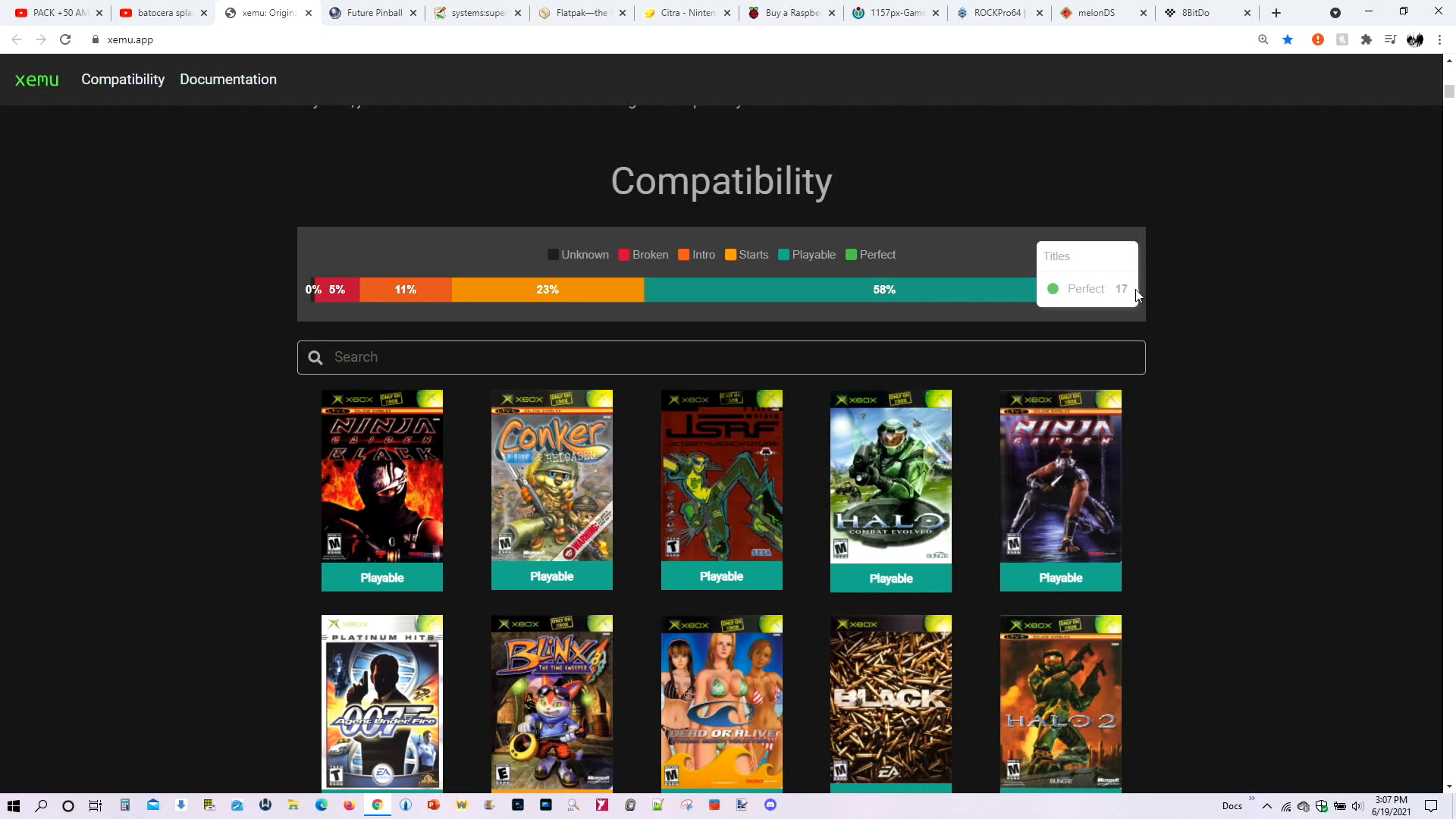
pyautogui.scroll(-3)
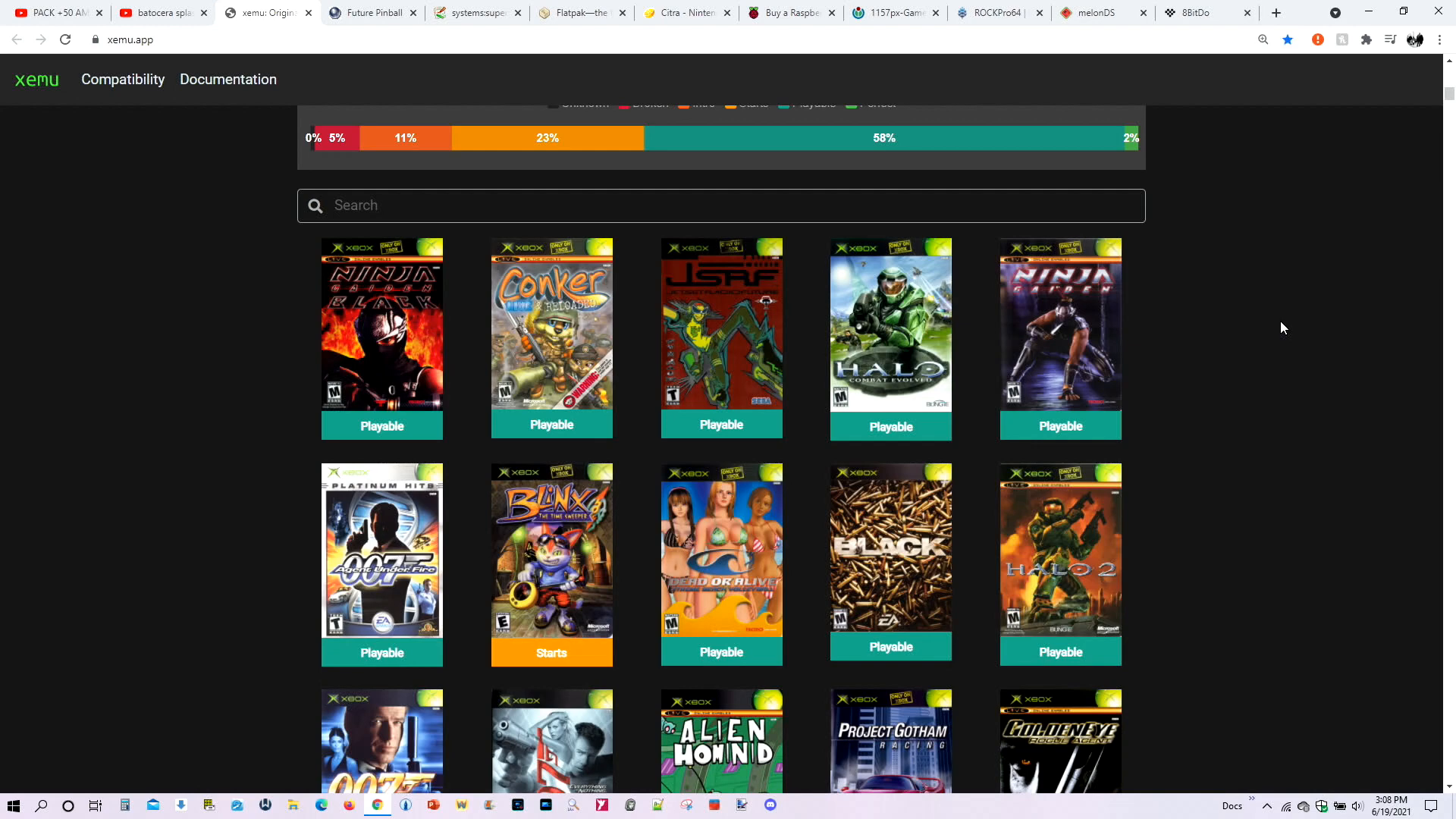
pyautogui.moveTo(1238, 256)
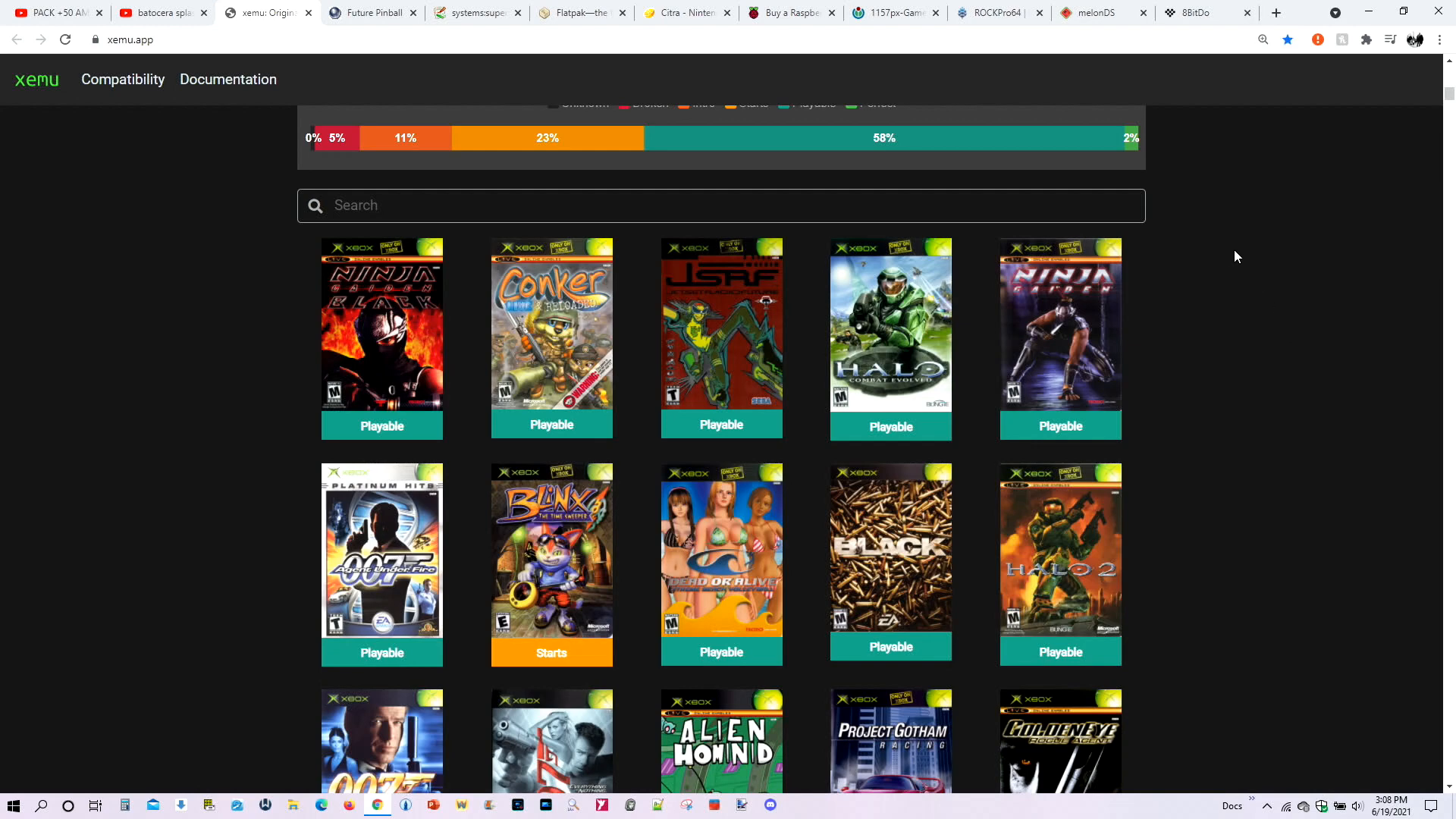
pyautogui.scroll(3)
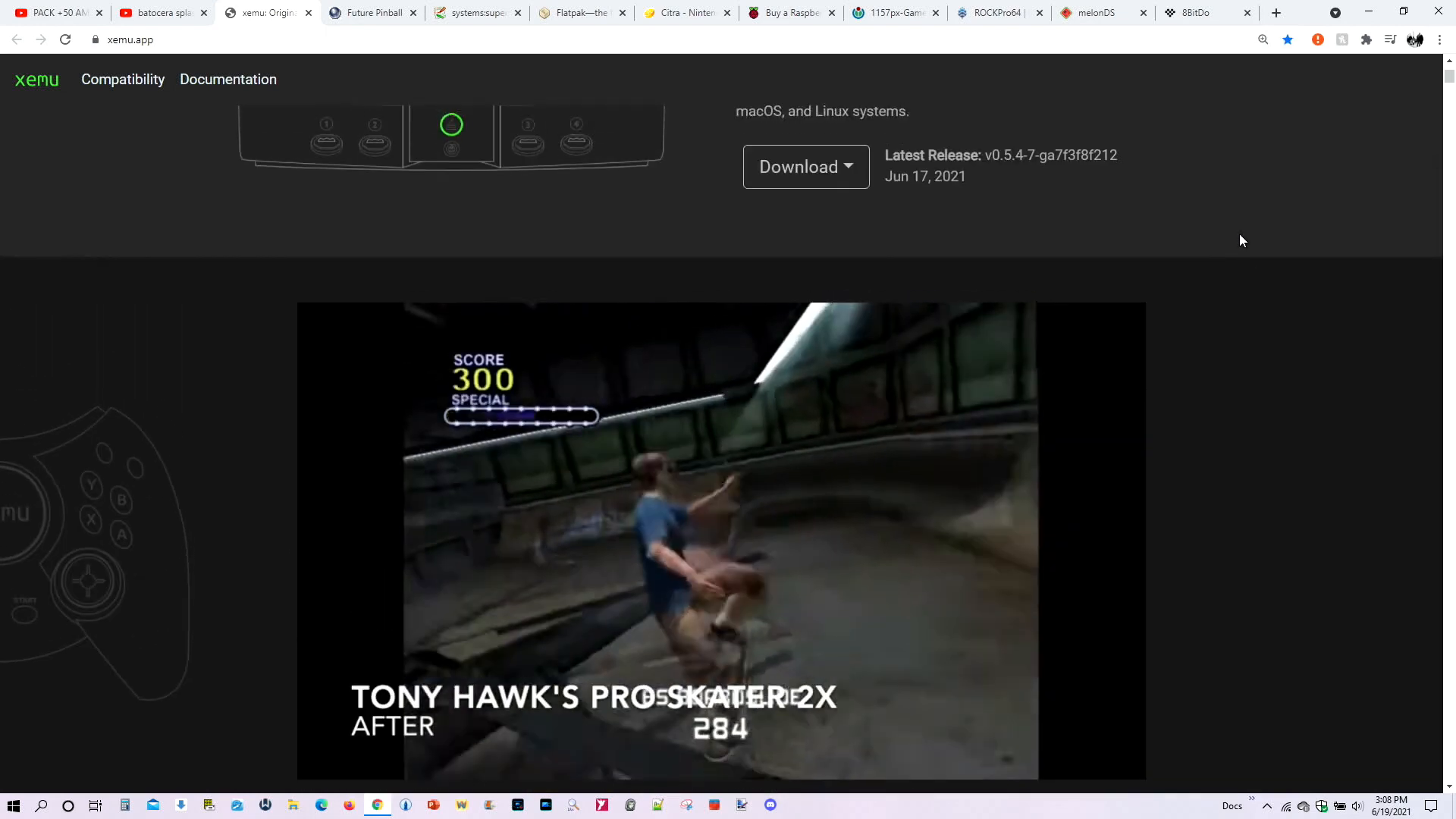
pyautogui.click(371, 13)
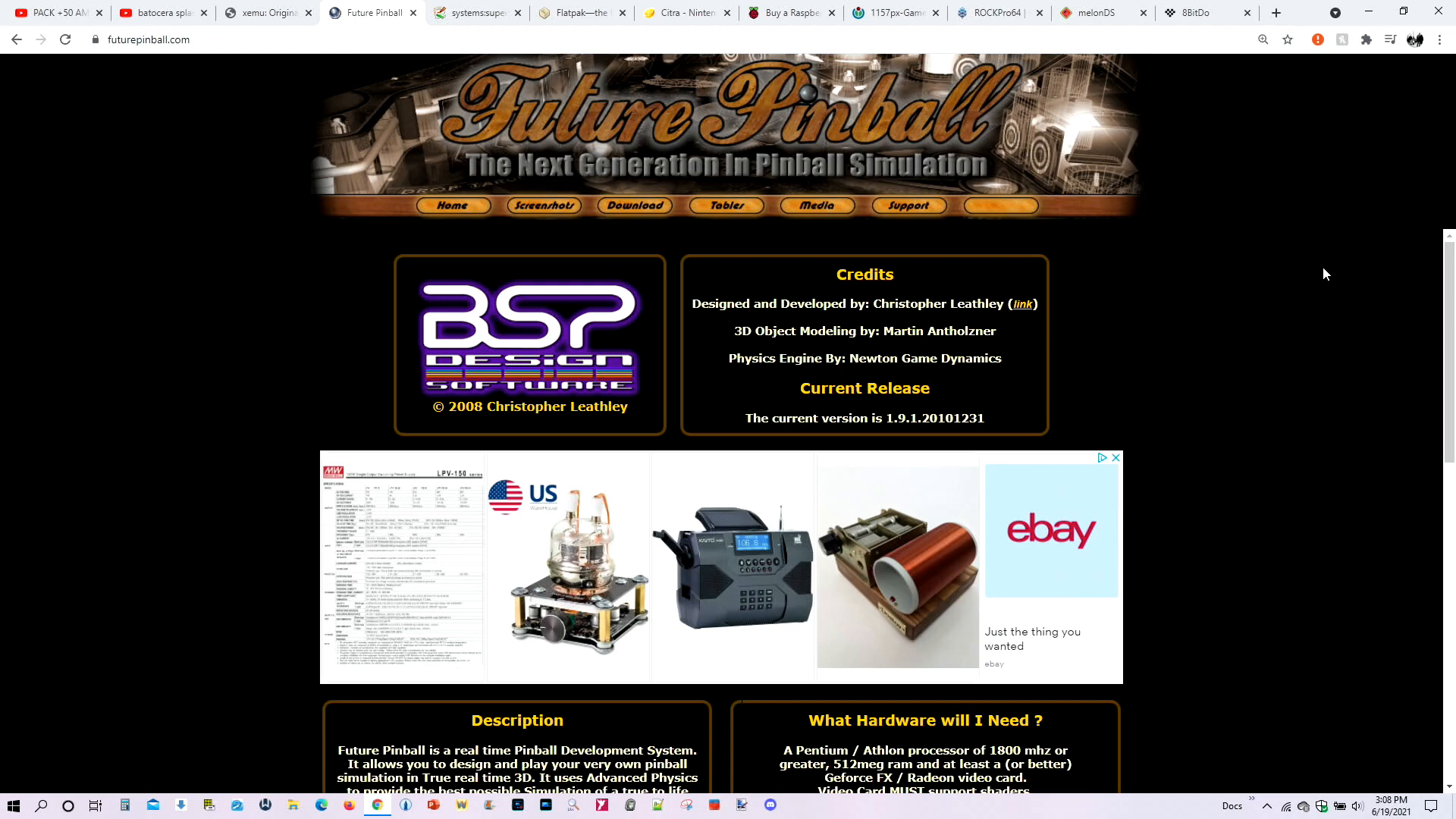
pyautogui.moveTo(292, 299)
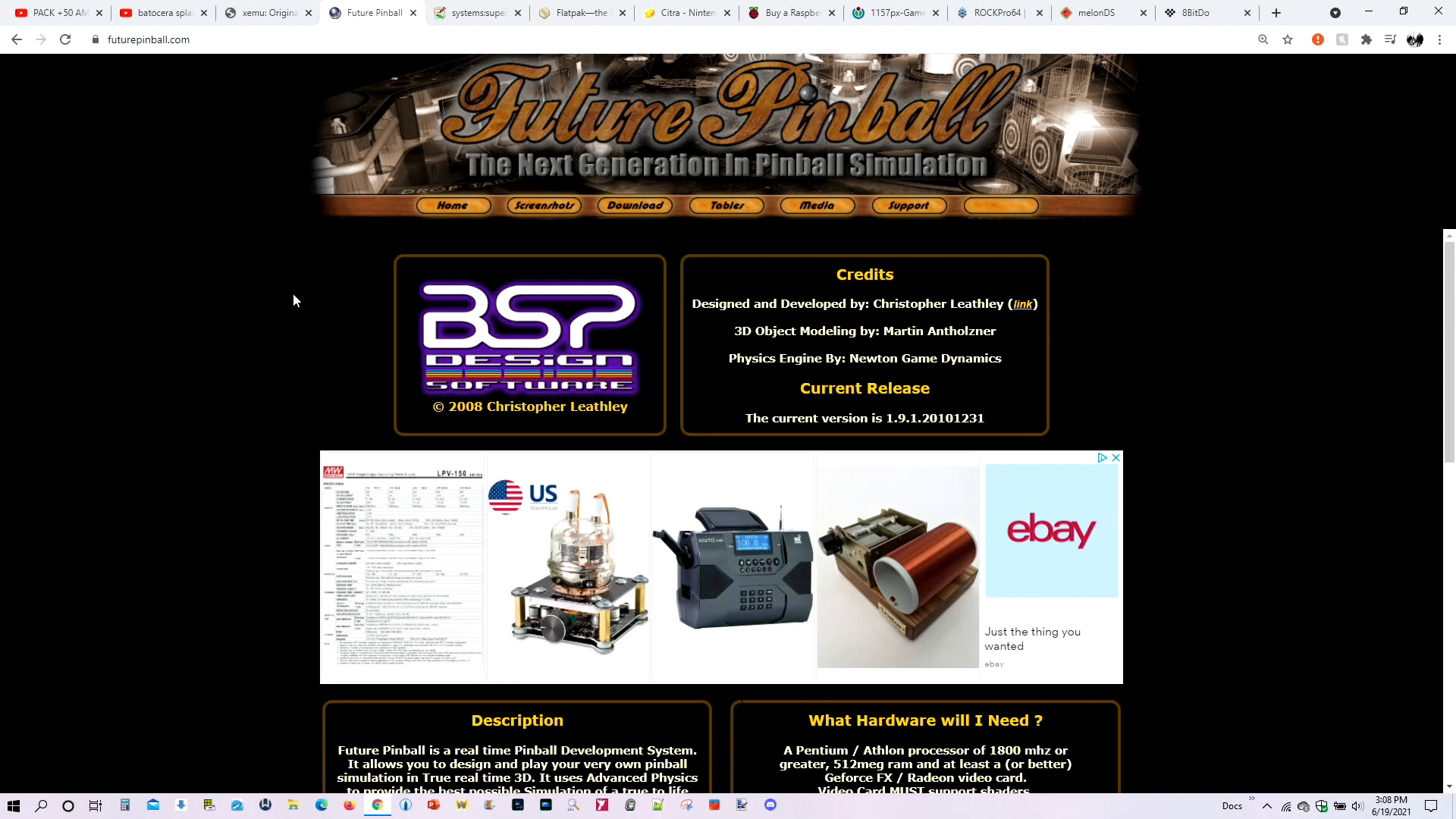
# - Browse the user-designed Tables gallery and view a pinball table screenshot full size
pyautogui.click(816, 205)
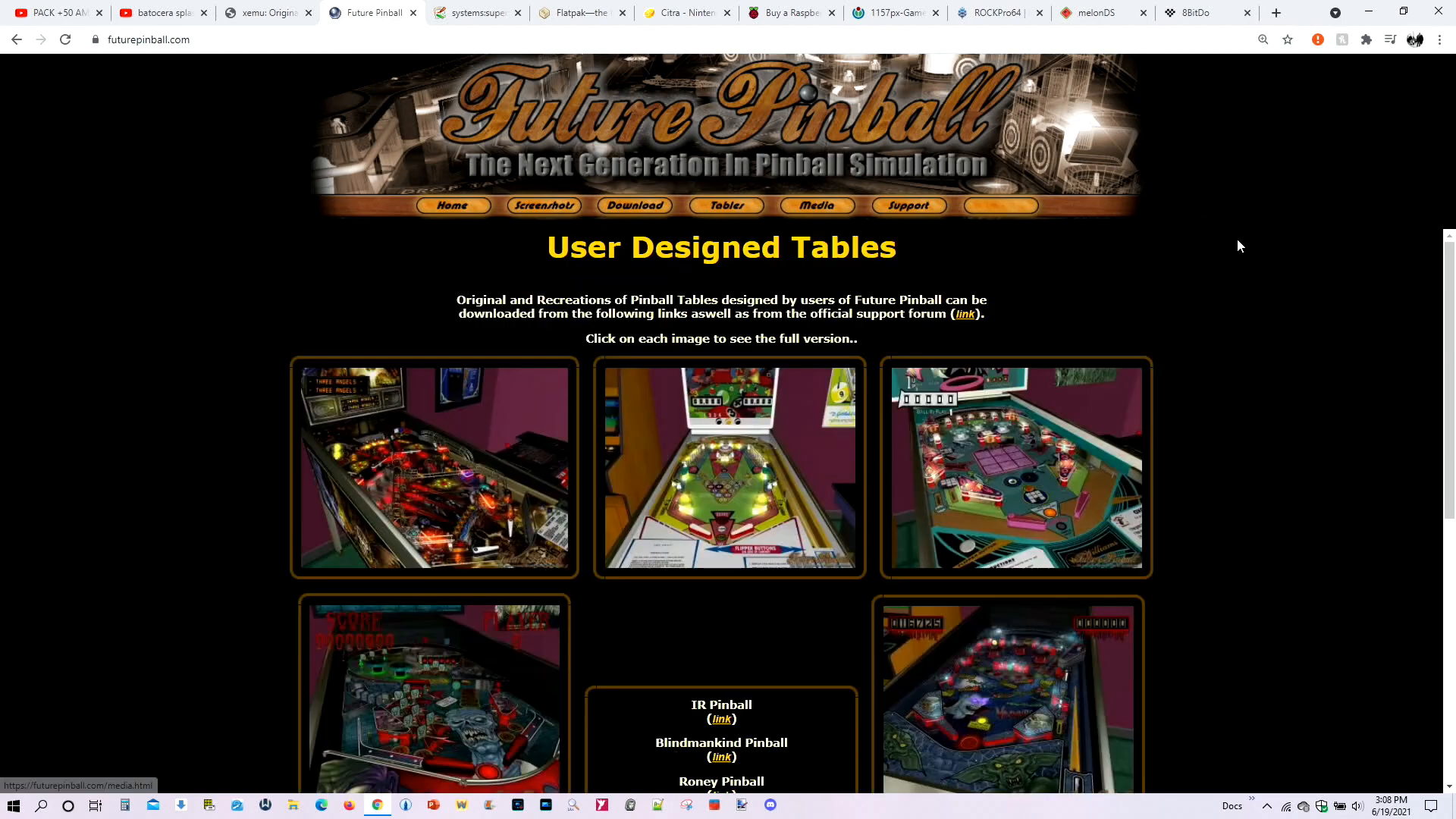
pyautogui.scroll(-3)
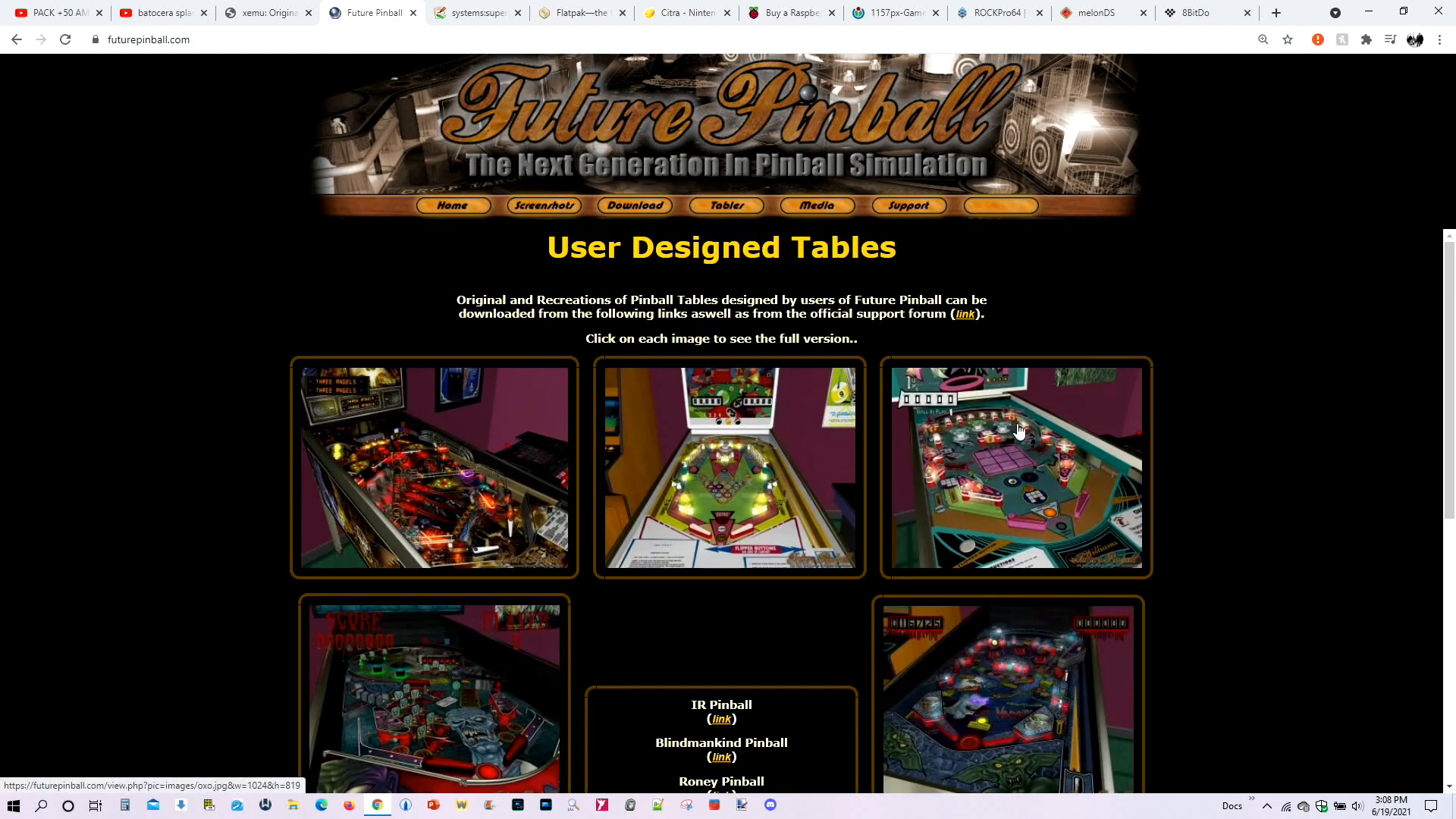
pyautogui.scroll(-3)
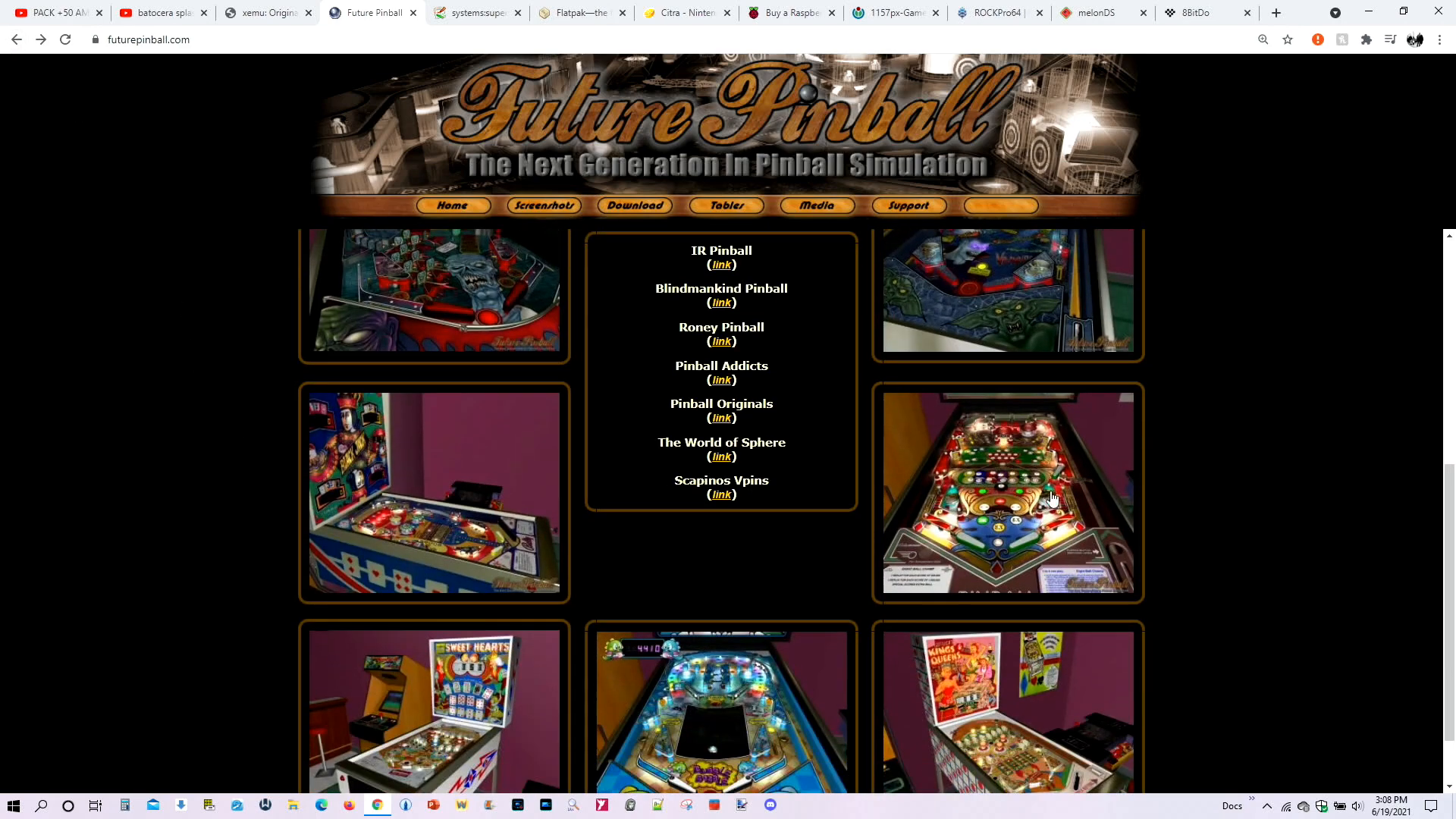
pyautogui.click(1007, 494)
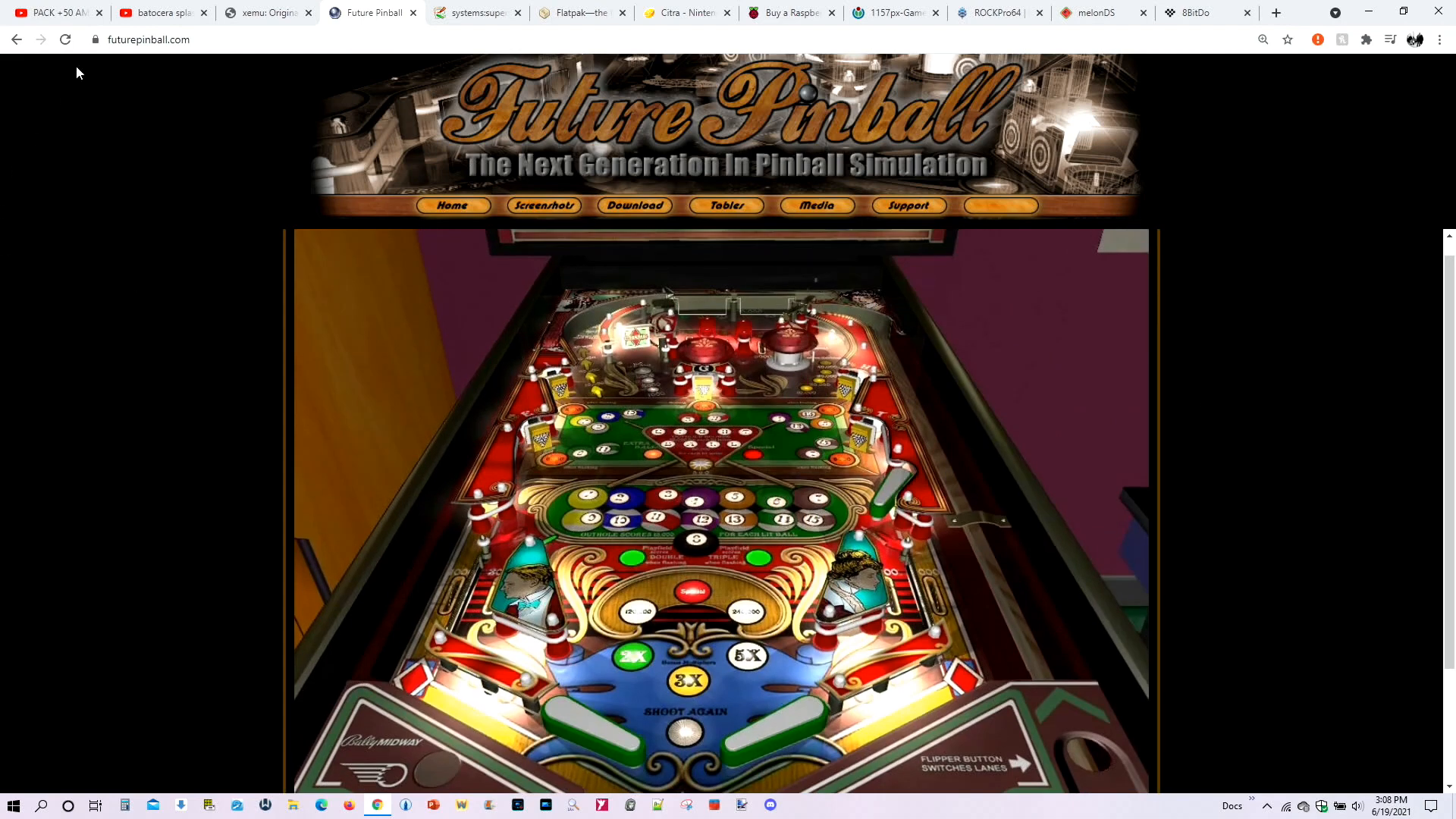
# - View the Sweet Hearts table screenshot full size, then move to the Batocera wiki Supervision page
pyautogui.scroll(-3)
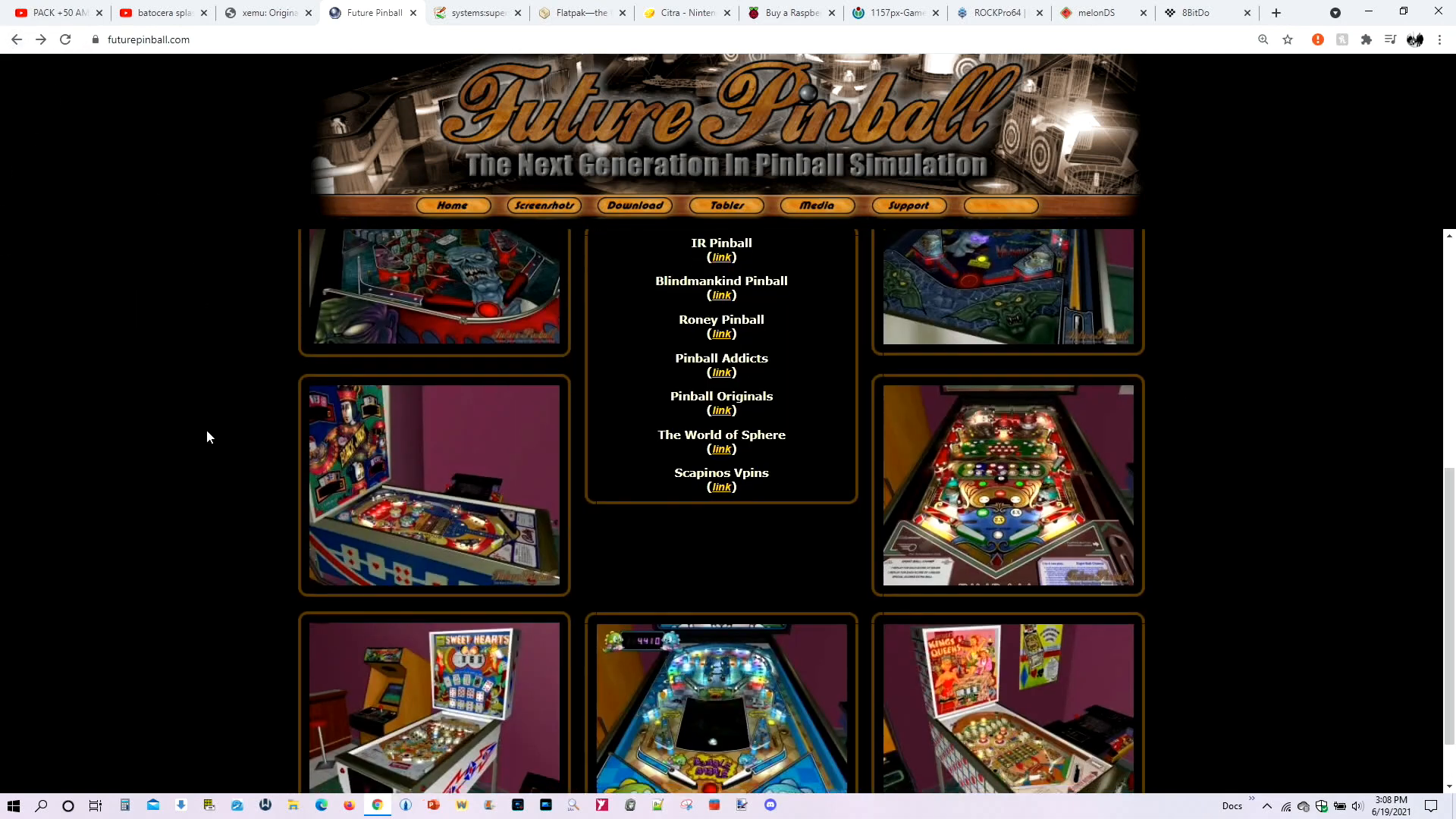
pyautogui.scroll(-3)
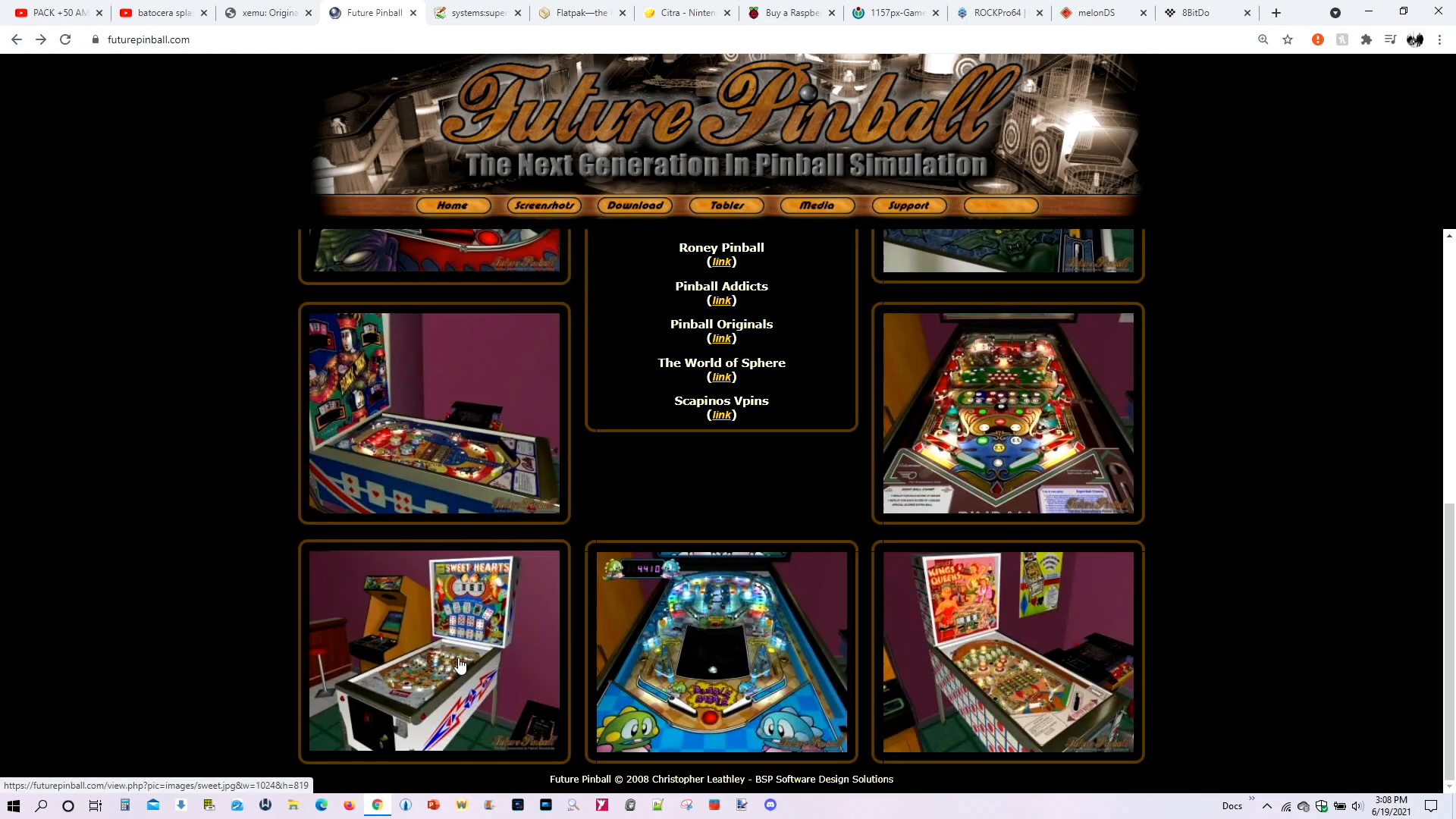
pyautogui.click(433, 651)
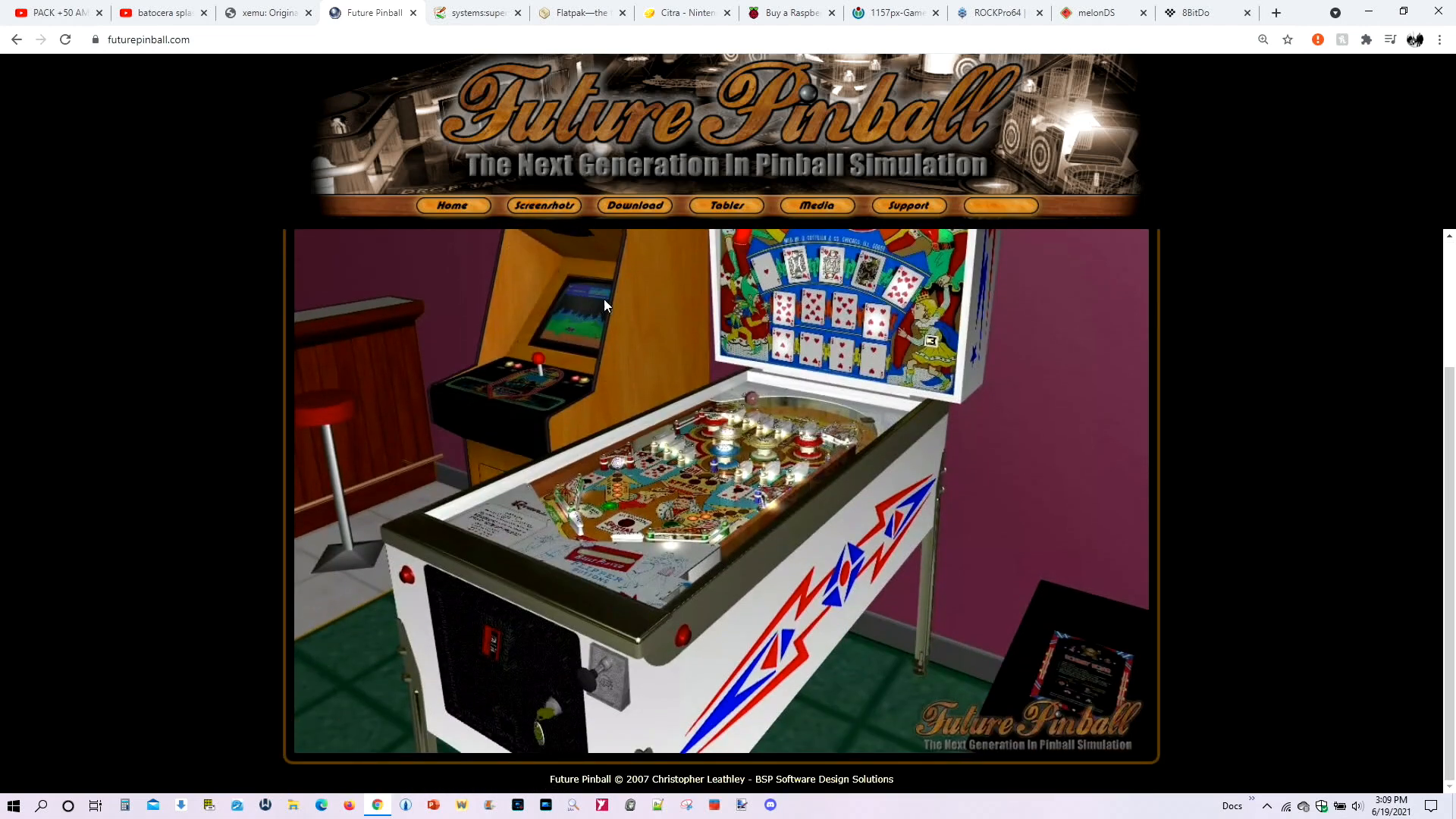
pyautogui.scroll(-3)
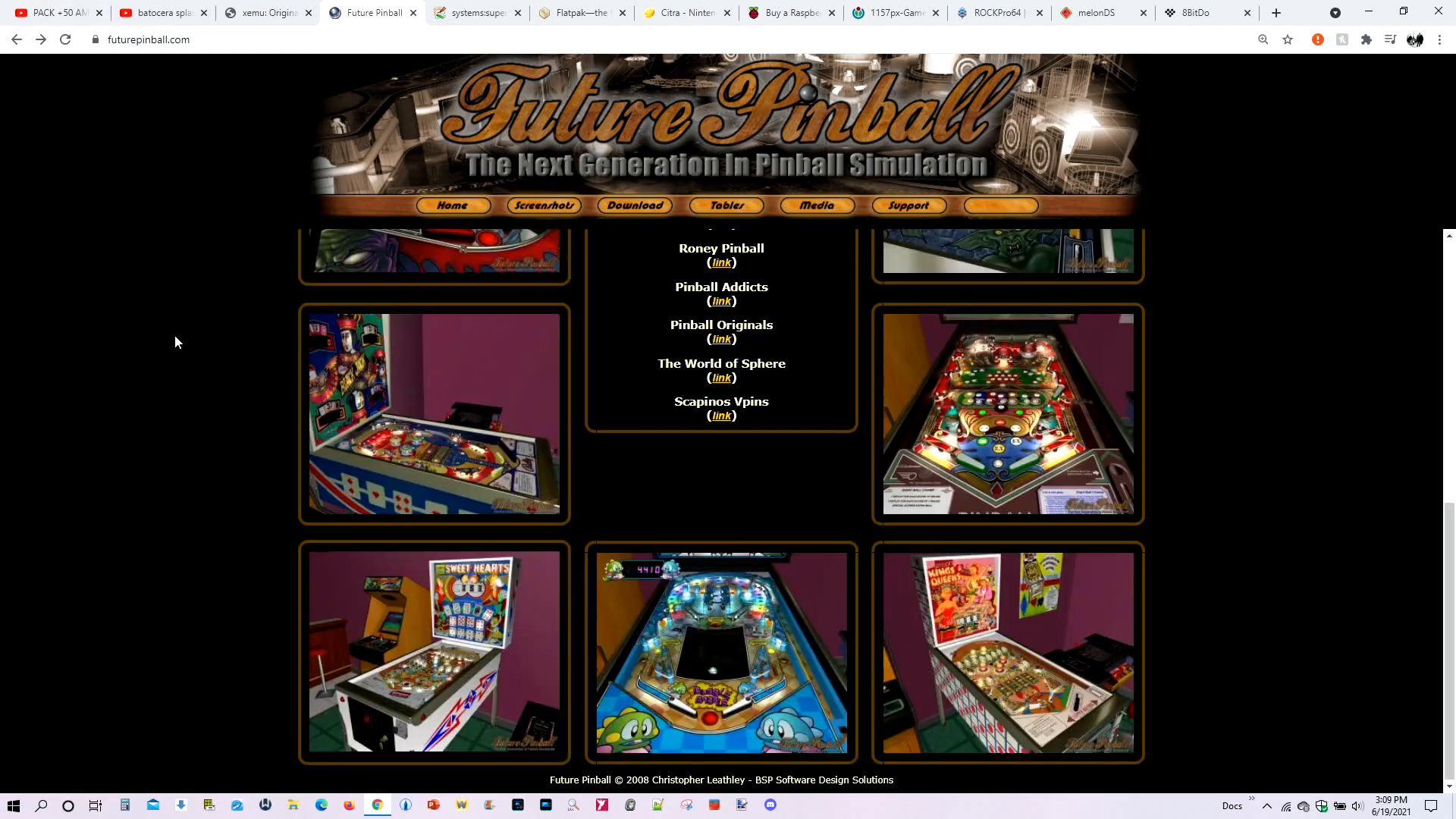
pyautogui.moveTo(179, 346)
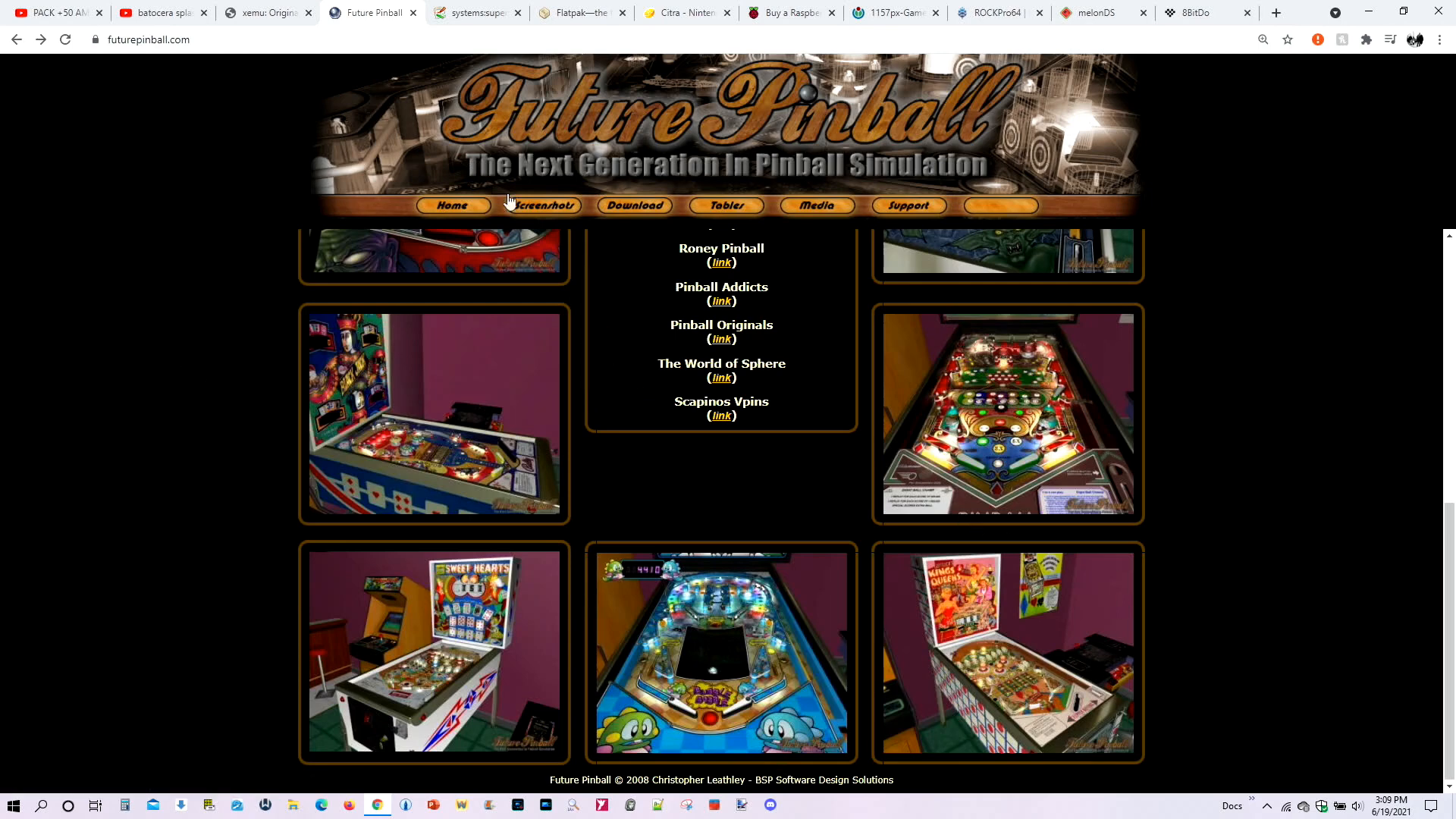
pyautogui.click(475, 13)
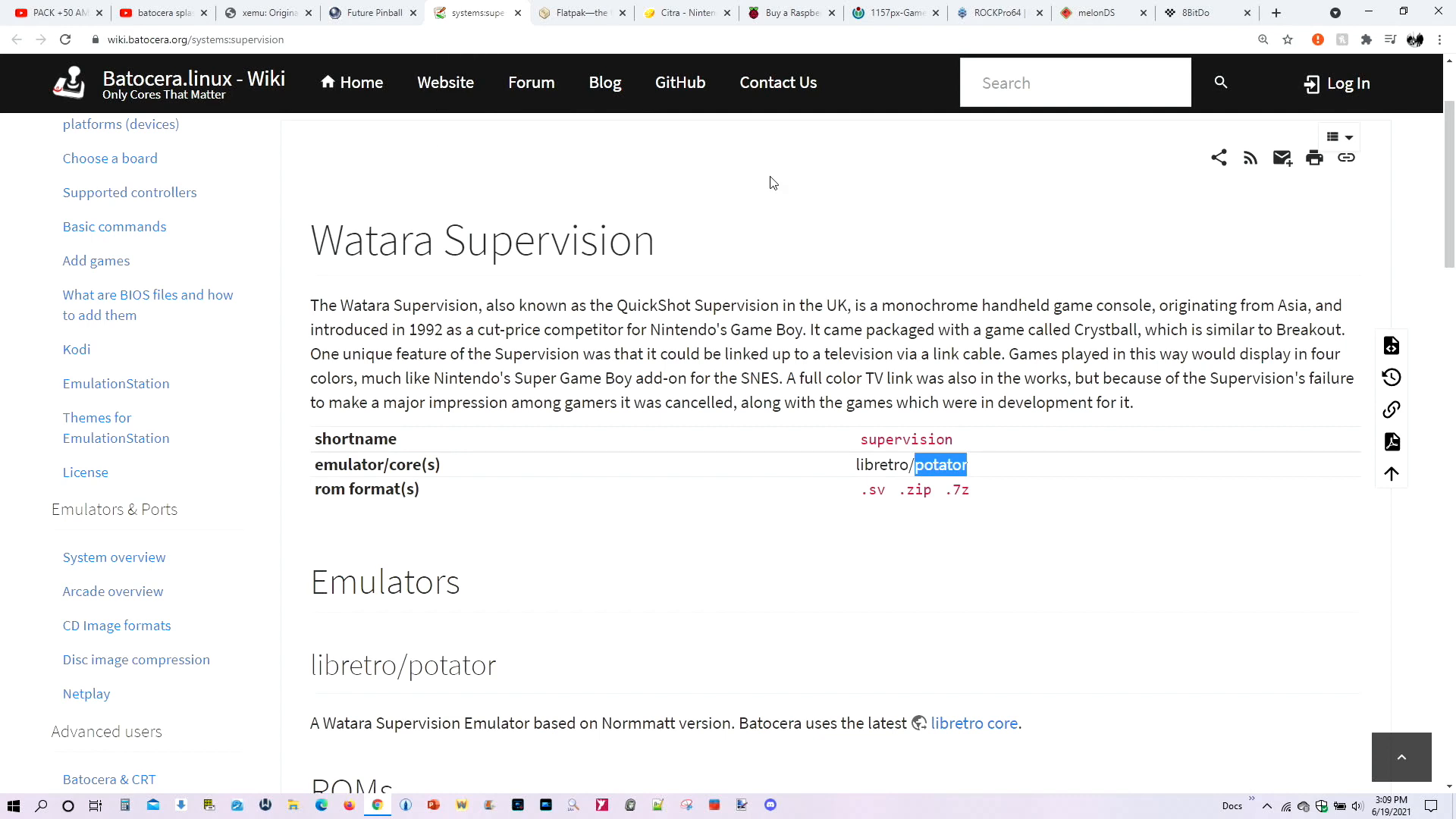
pyautogui.moveTo(727, 265)
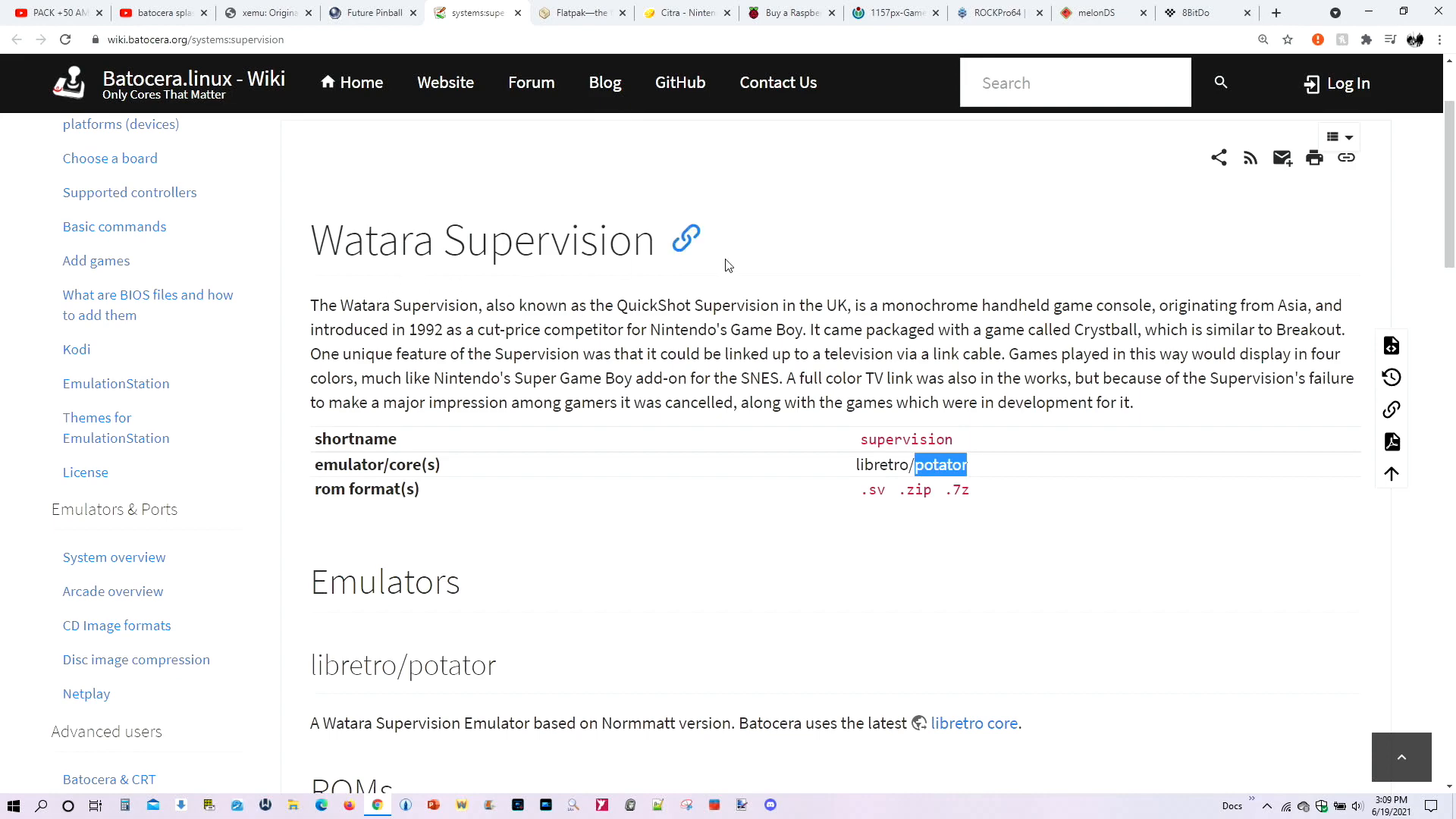
# - Read down the Watara Supervision wiki page, then bring up the Flatpak home page
pyautogui.scroll(-3)
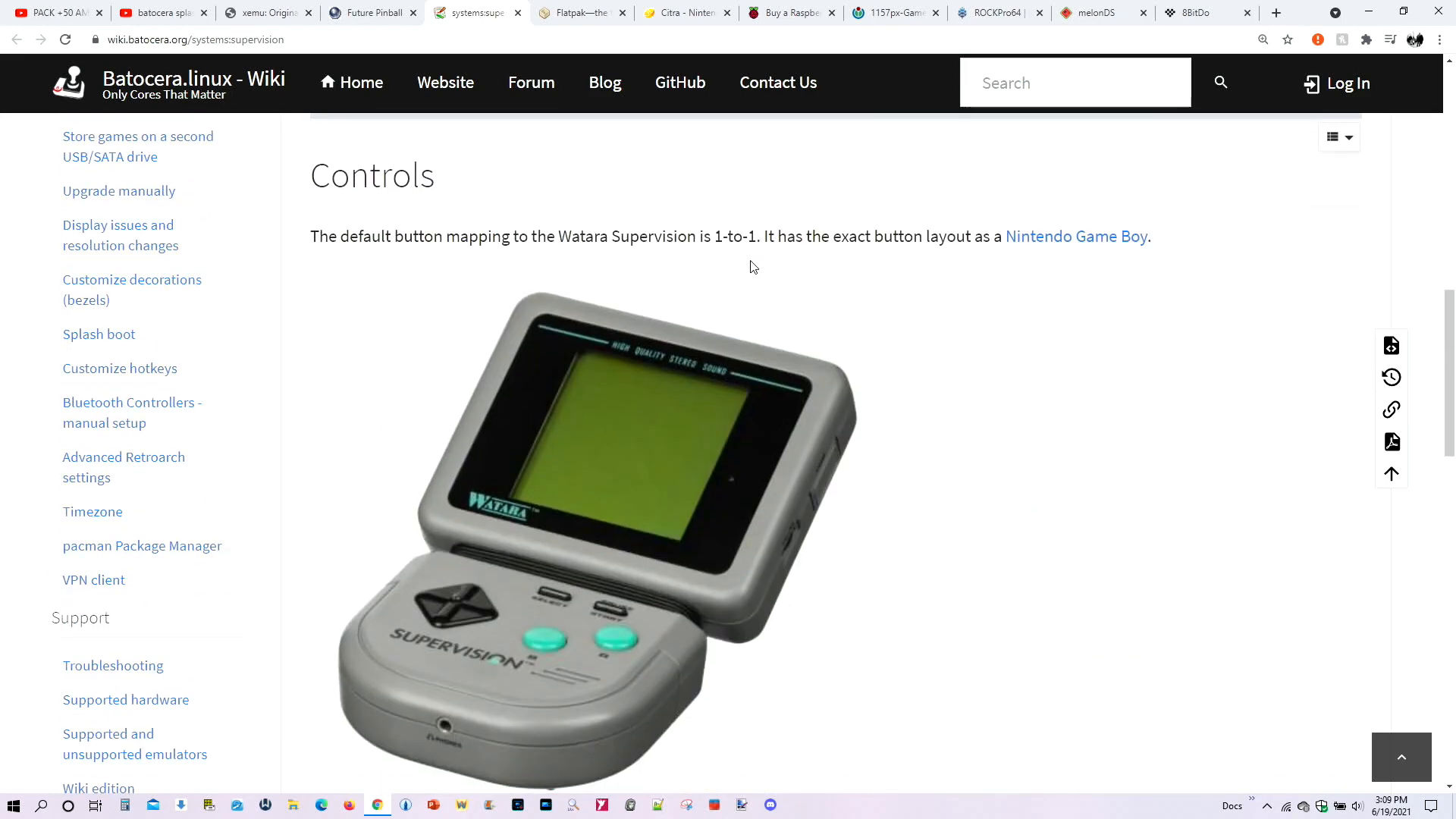
pyautogui.moveTo(830, 457)
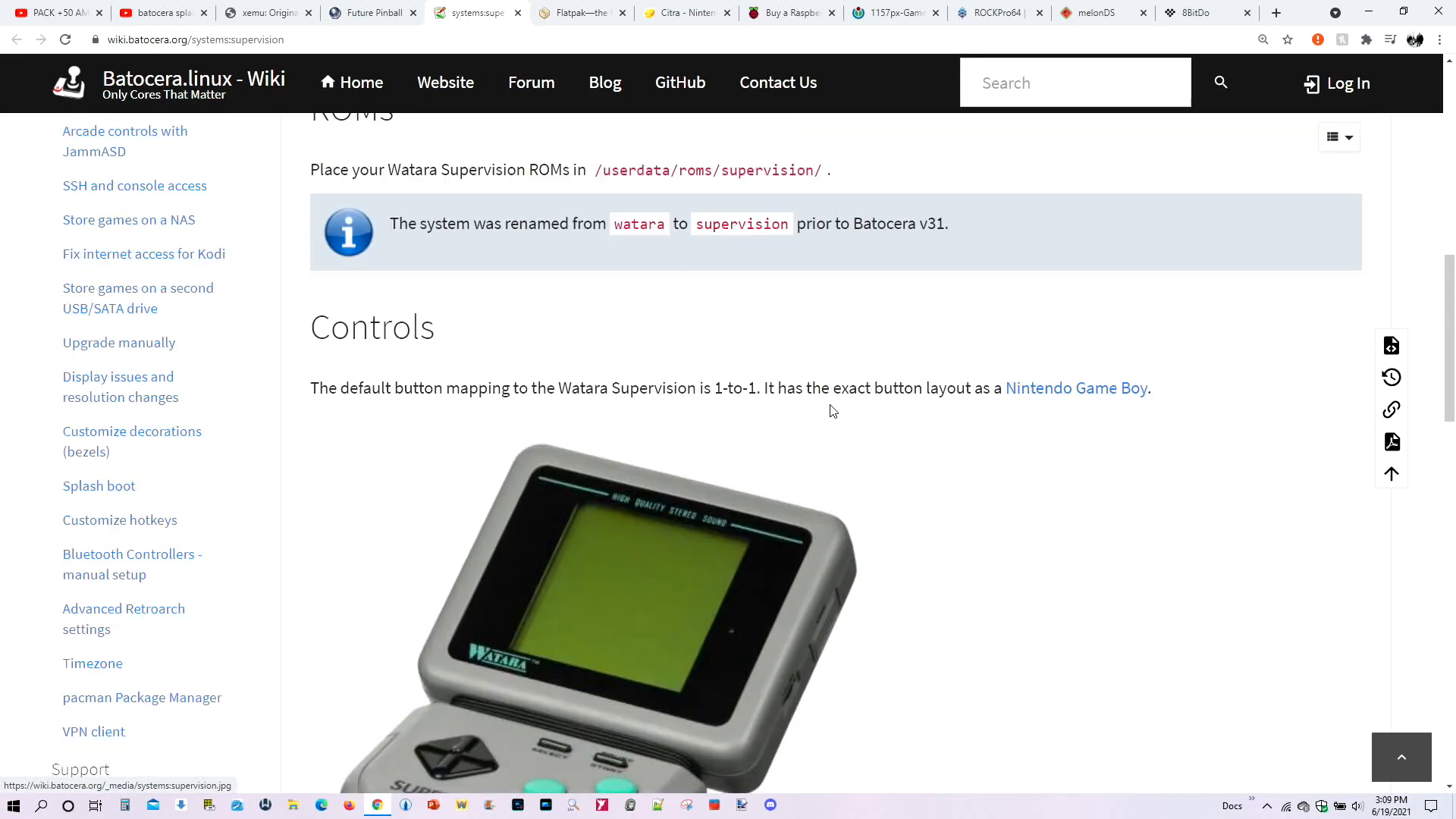
pyautogui.click(581, 13)
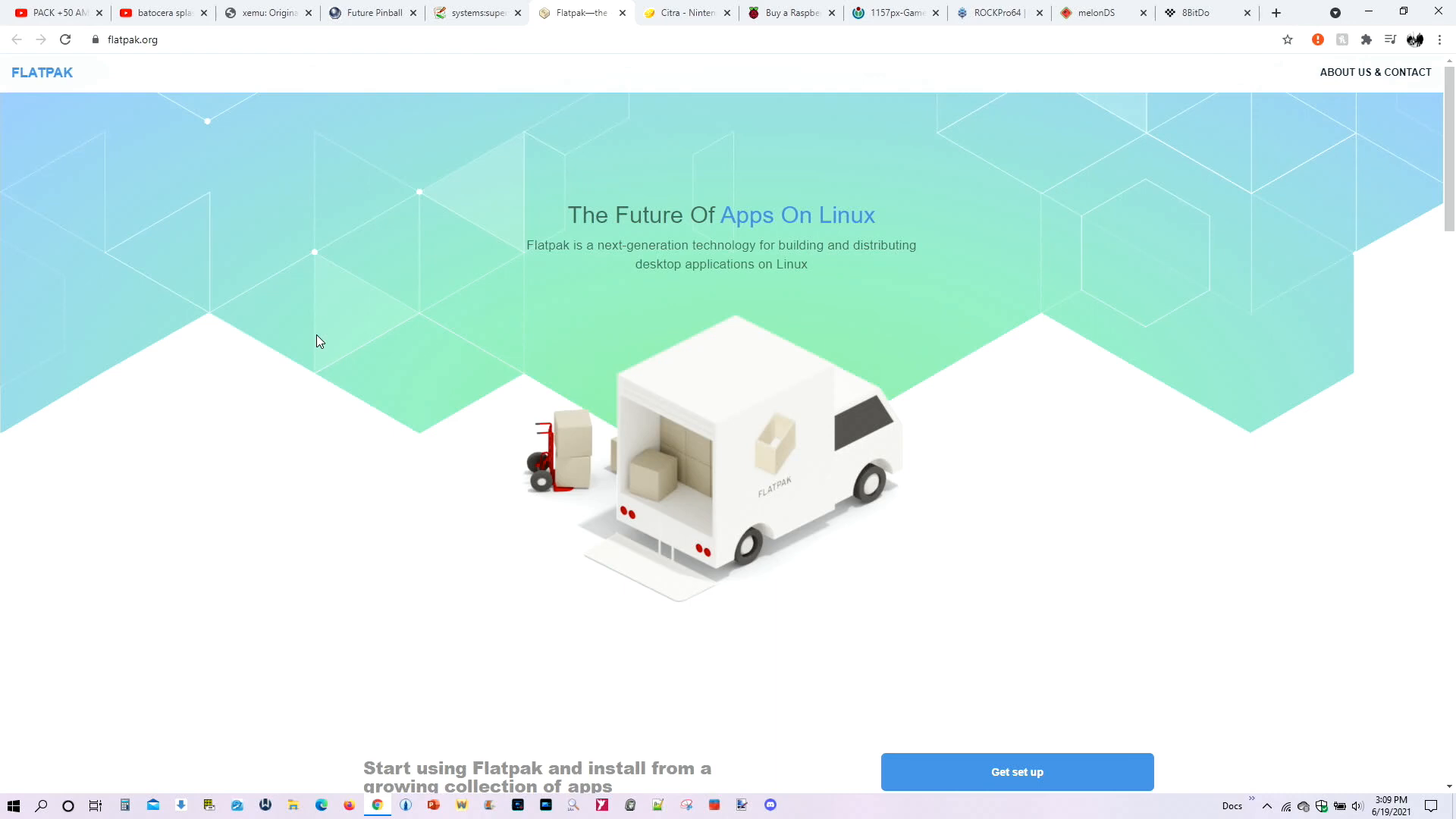
pyautogui.moveTo(319, 344)
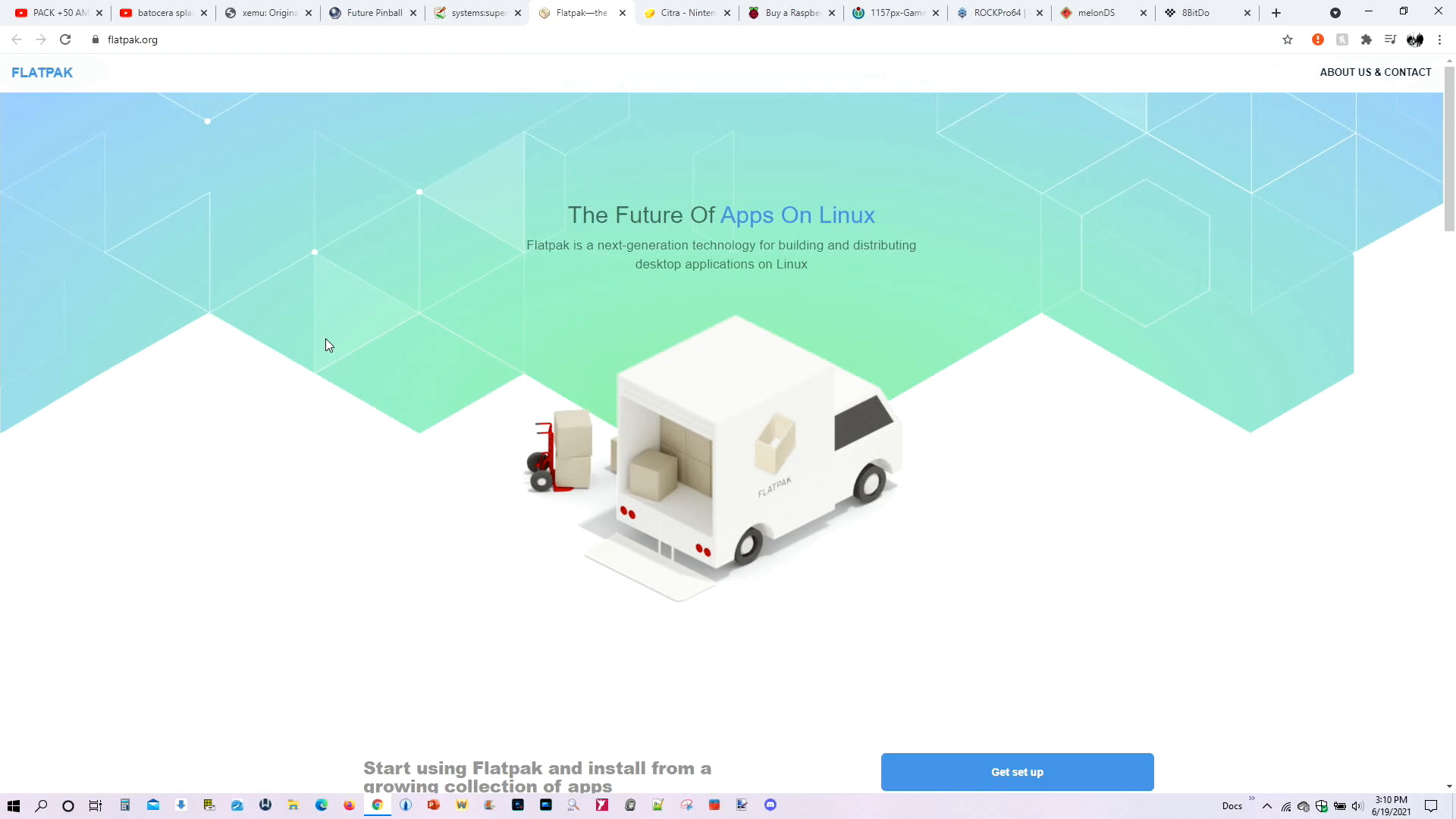
# - View the Citra and Raspberry Pi 4 pages in turn, ending on the GameCube controller picture
pyautogui.click(686, 12)
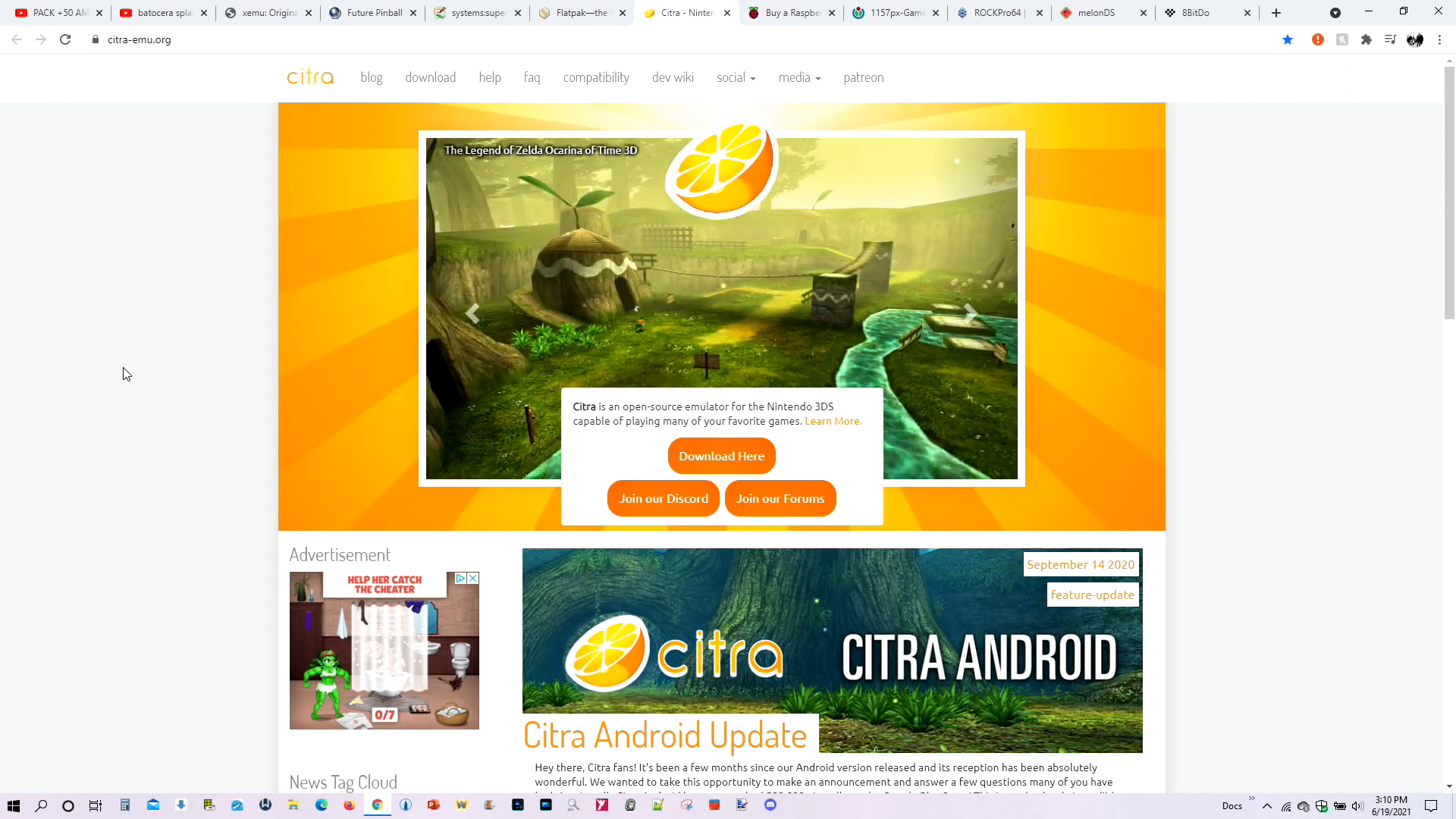
pyautogui.moveTo(729, 7)
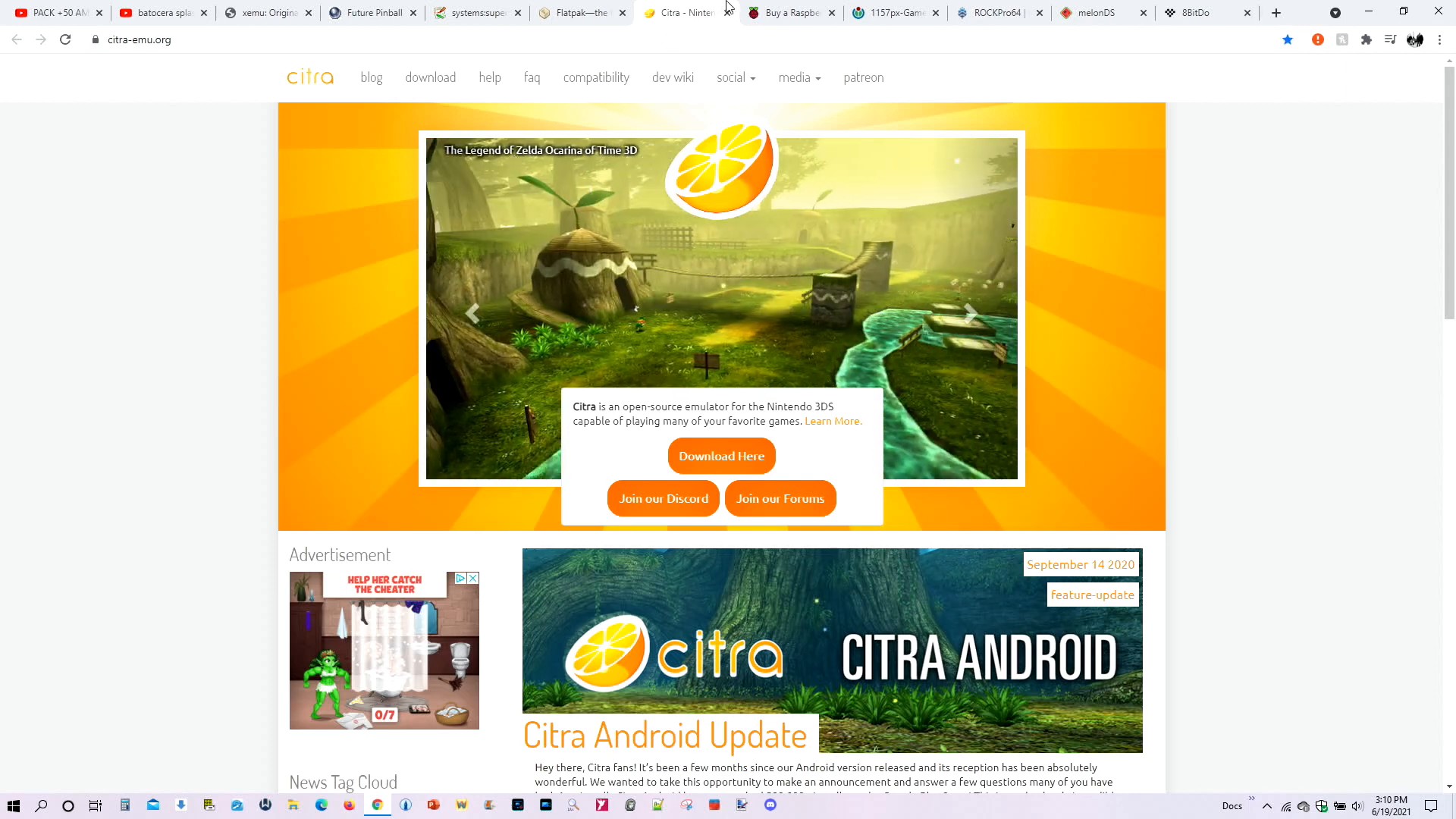
pyautogui.click(790, 12)
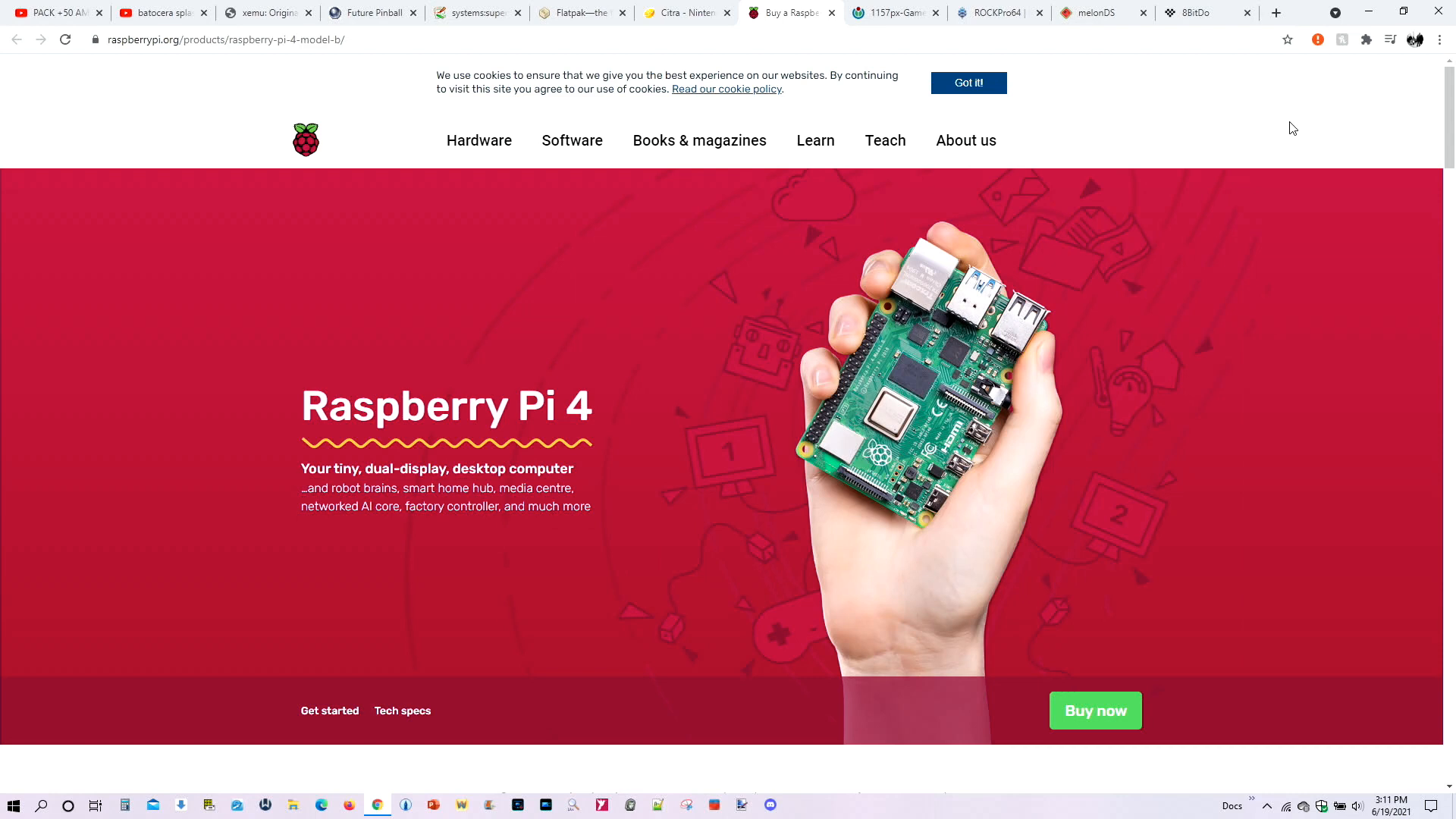
pyautogui.moveTo(1297, 141)
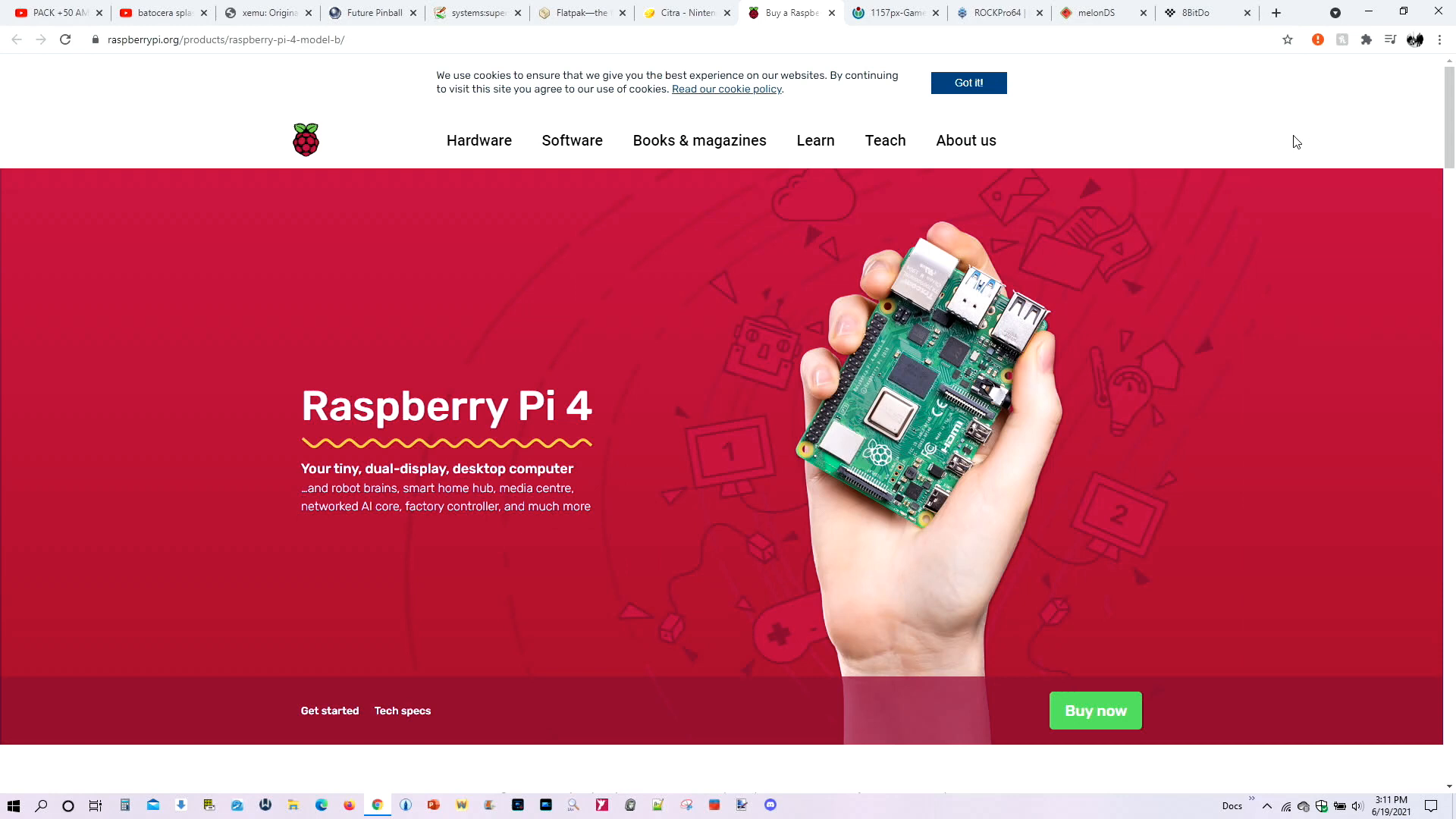
pyautogui.click(892, 12)
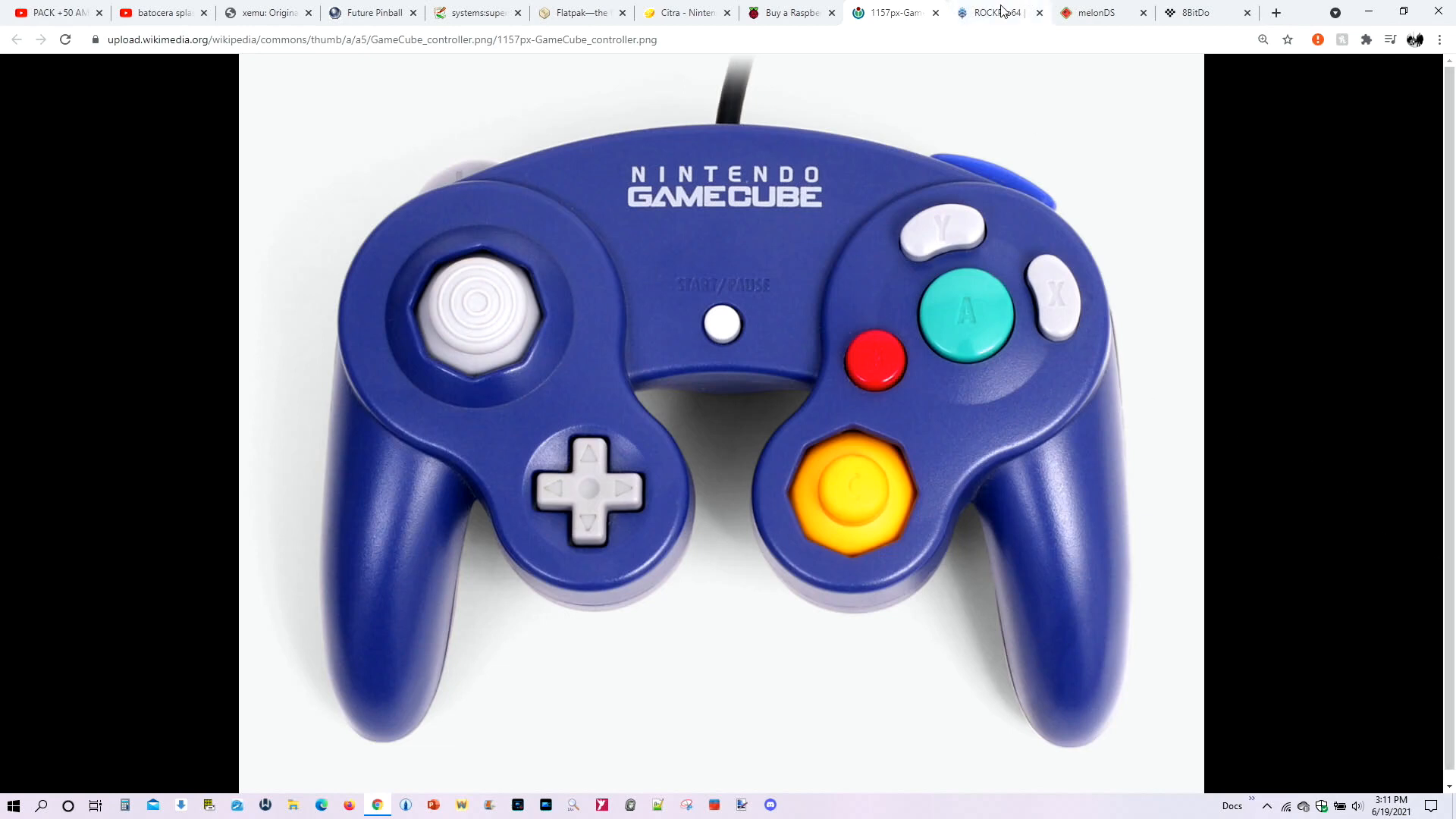
# - View the ROCKPro64 board page, then the melonDS DS emulator site
pyautogui.click(989, 12)
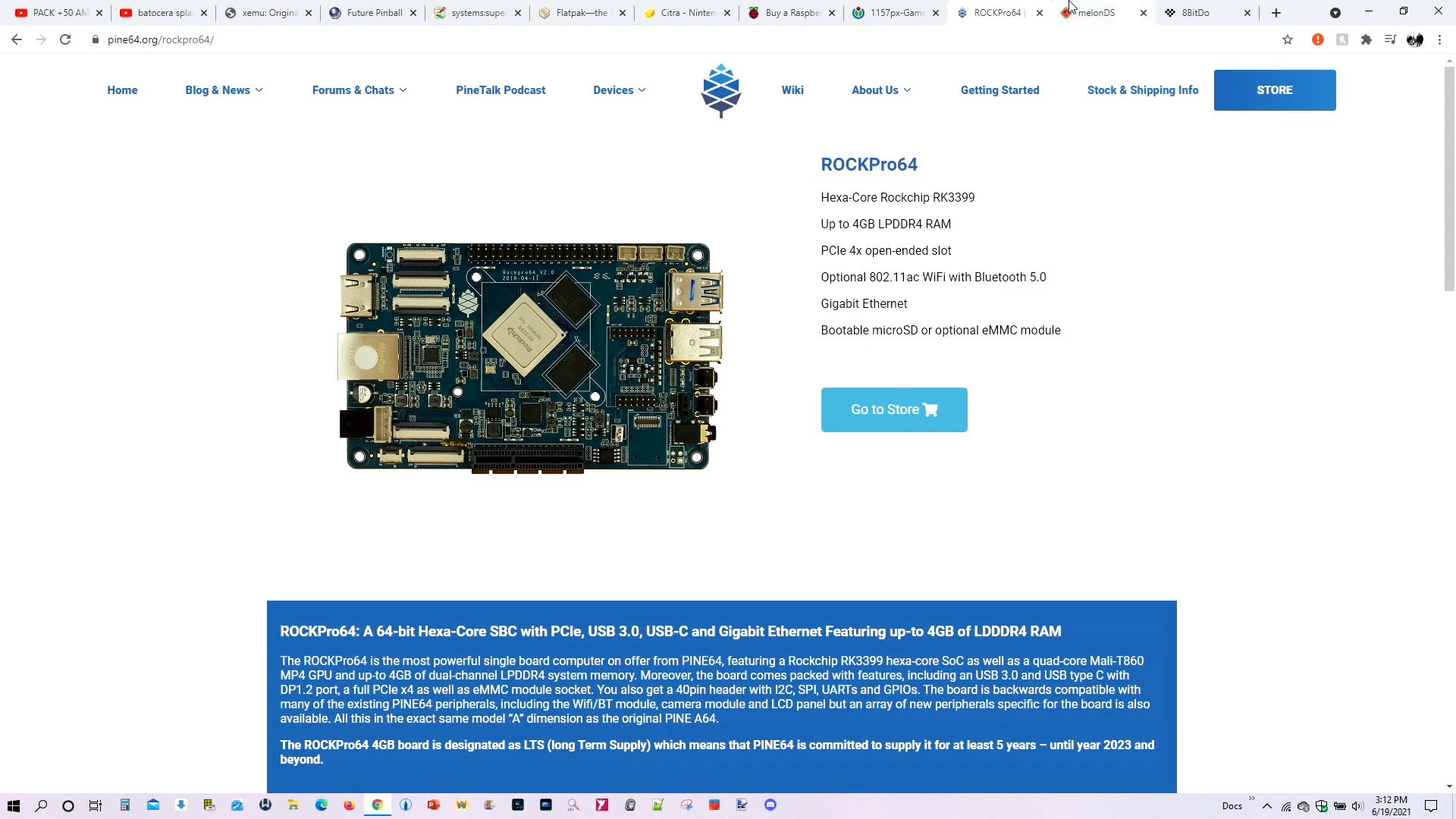
pyautogui.click(1086, 12)
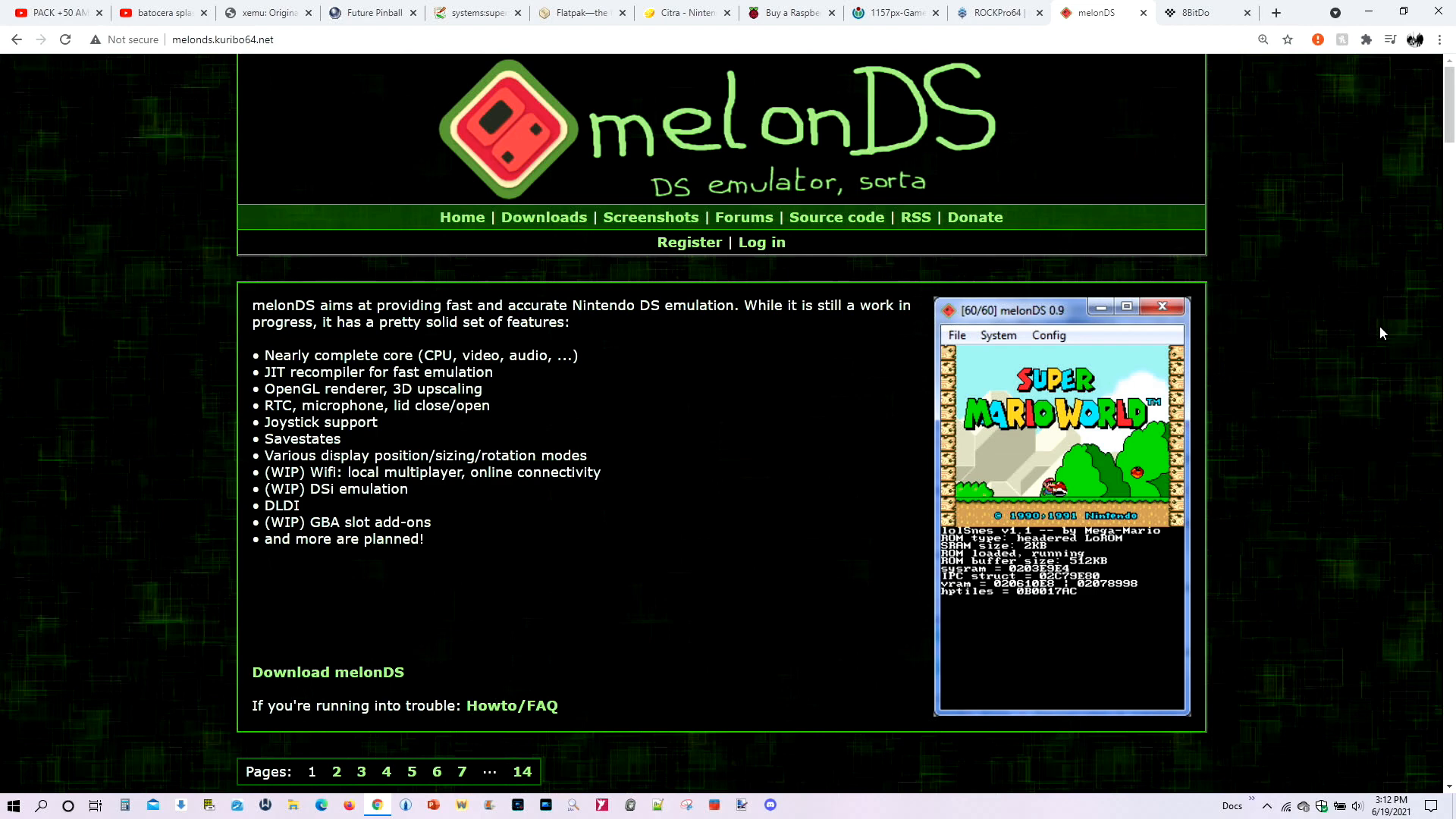
# - Move on to the 8BitDo page before returning to the splash screens video
pyautogui.click(1197, 12)
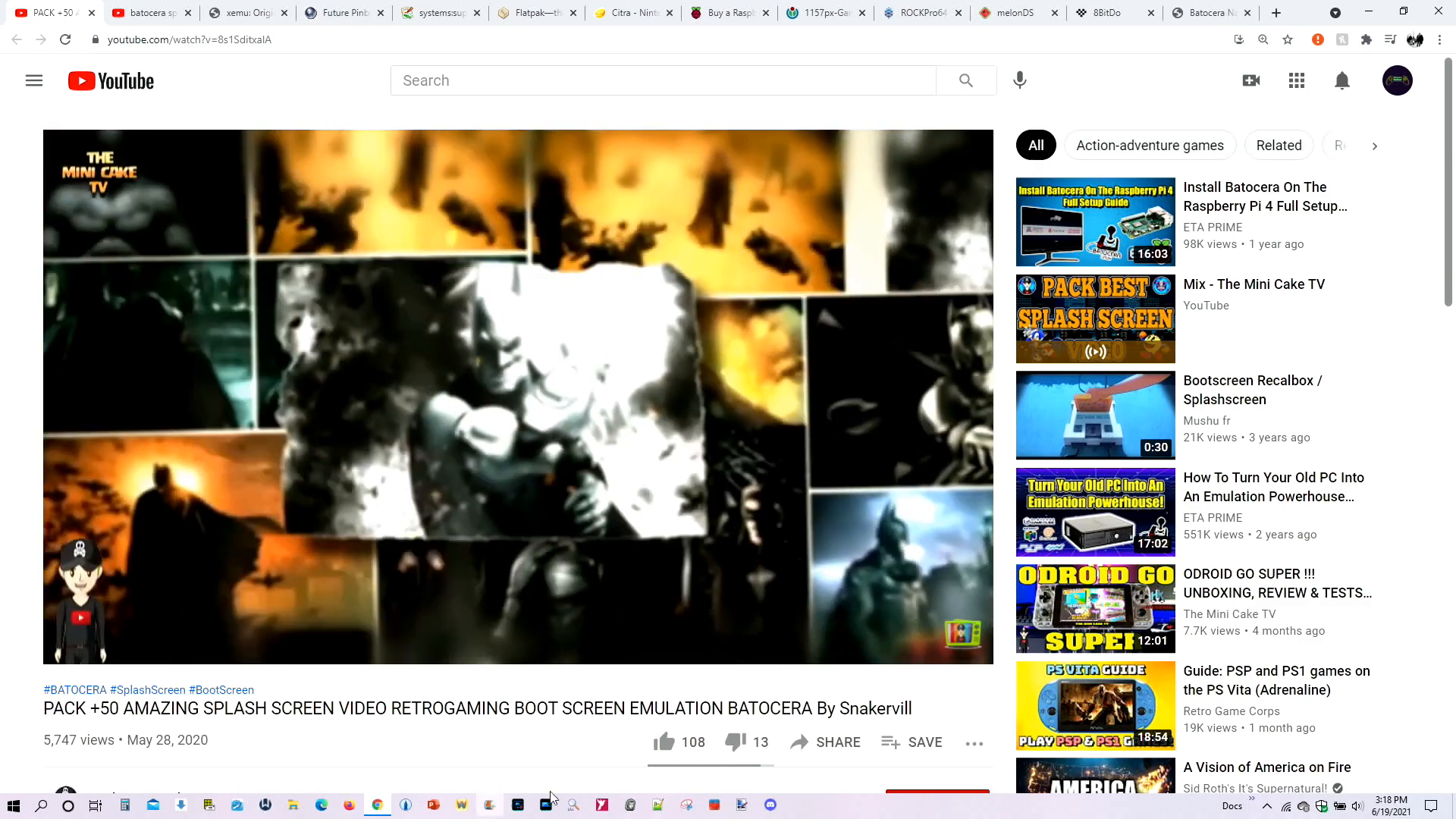
# - View the Batocera Nation home page and then its Newcomers page
pyautogui.click(1207, 12)
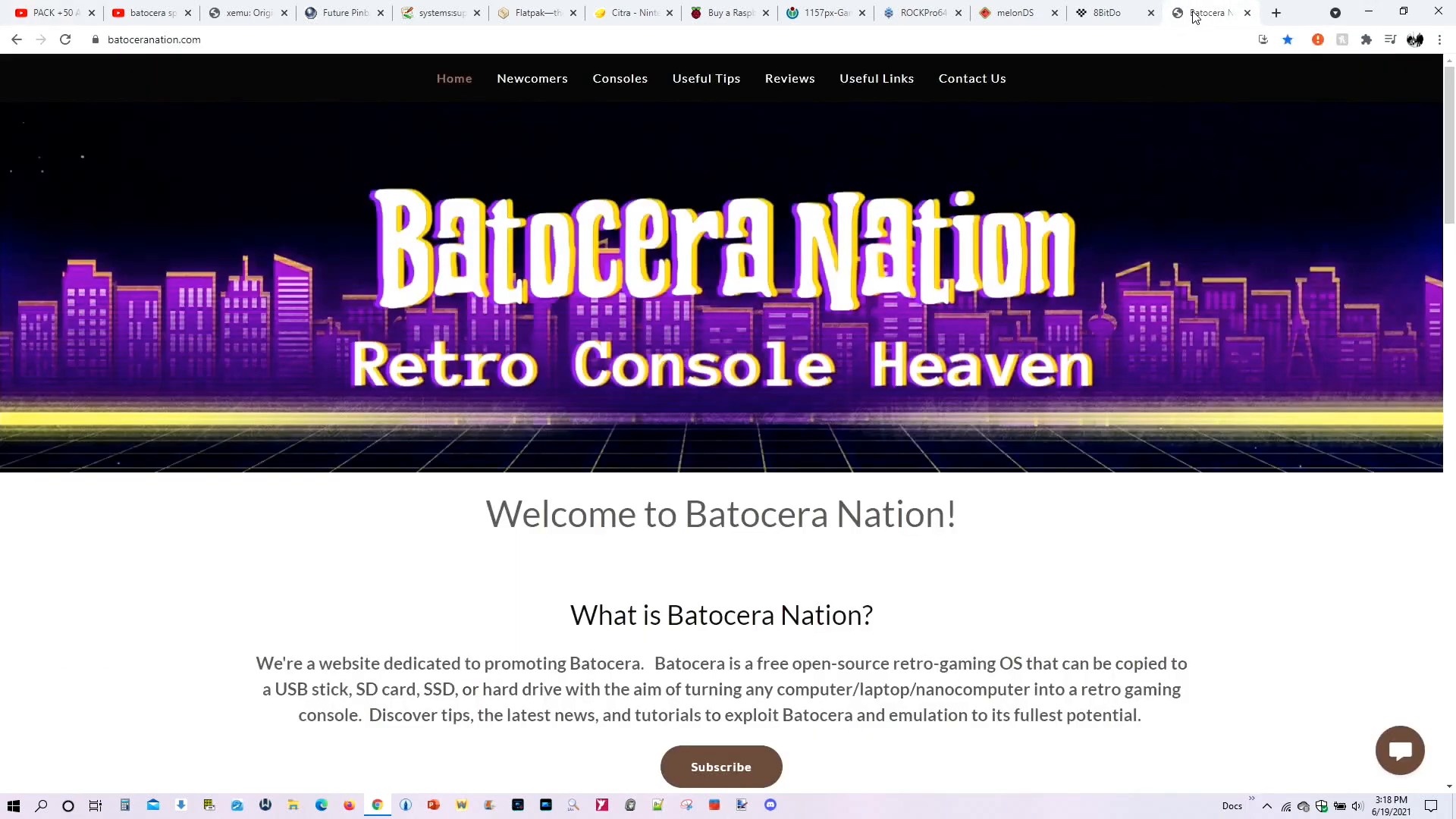
pyautogui.moveTo(961, 354)
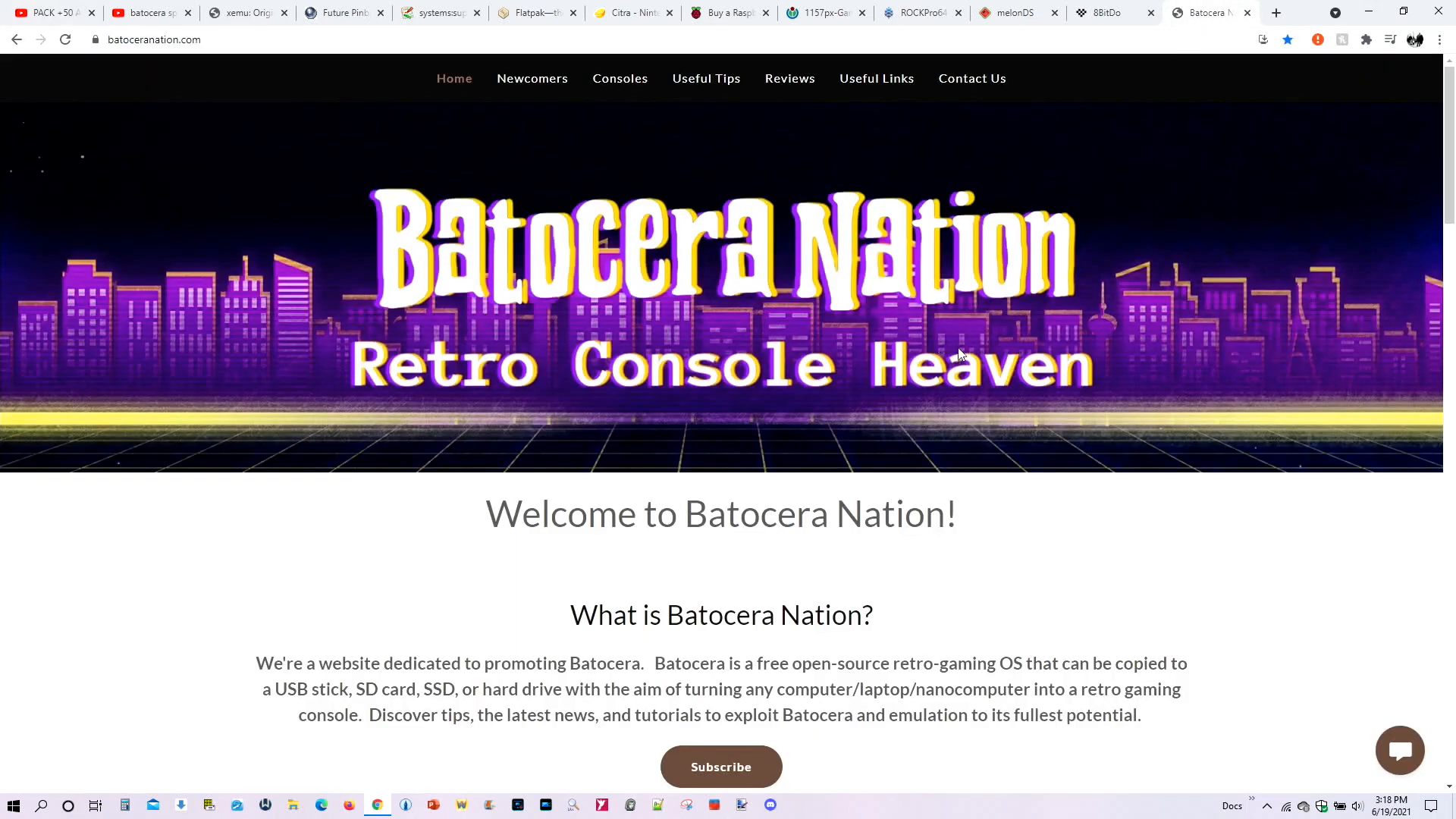
pyautogui.scroll(-3)
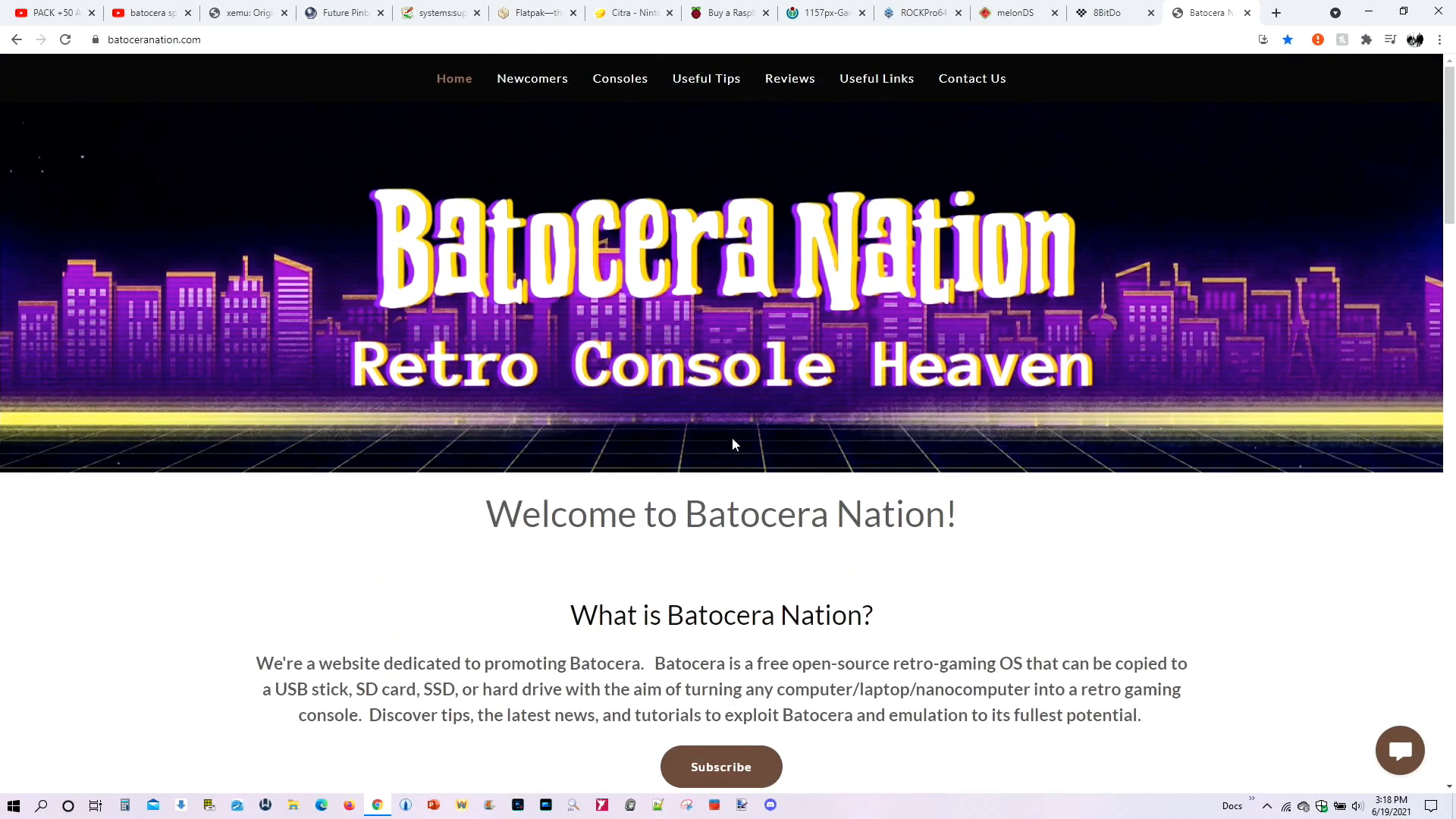
pyautogui.click(530, 77)
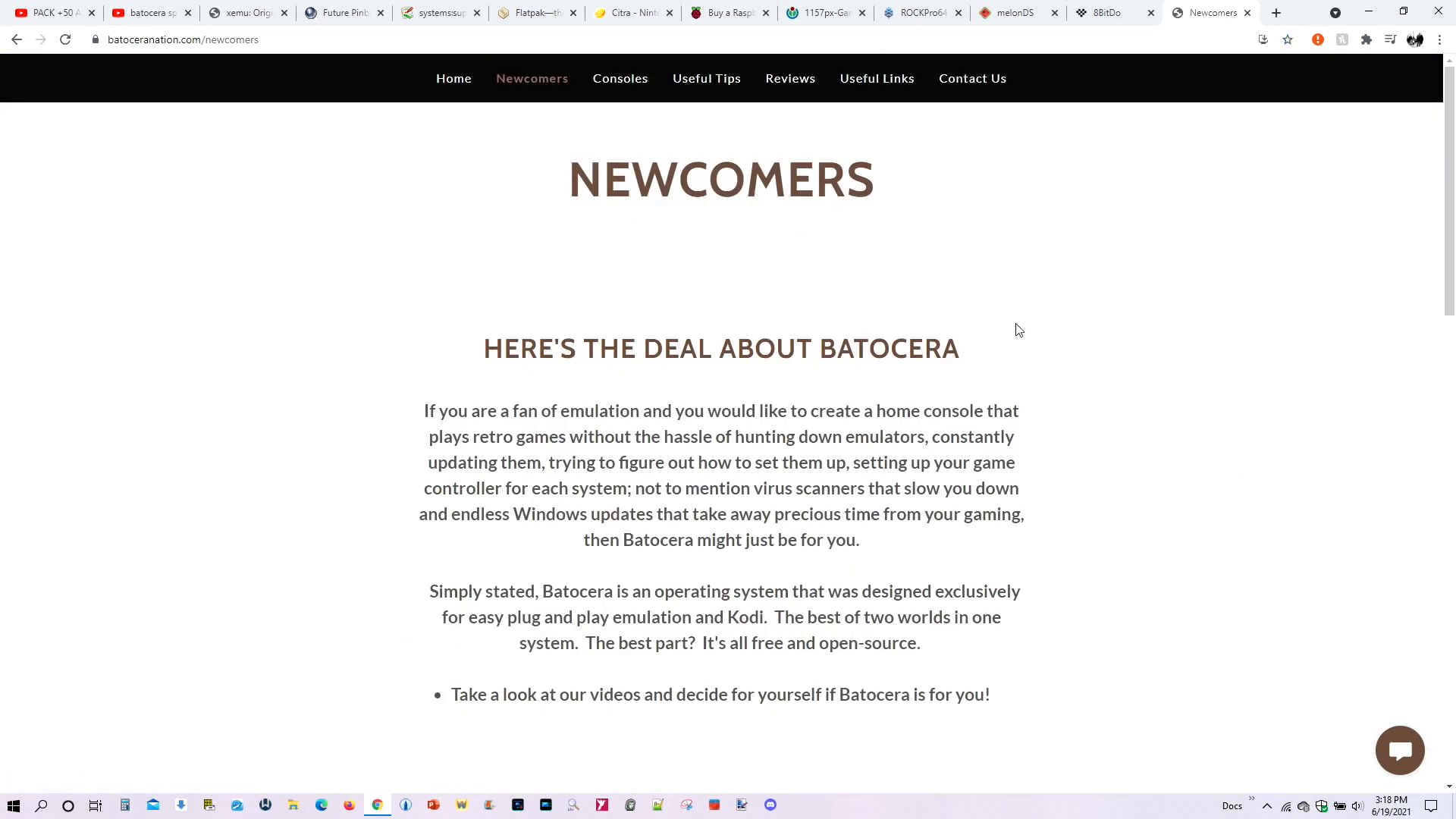
pyautogui.scroll(-3)
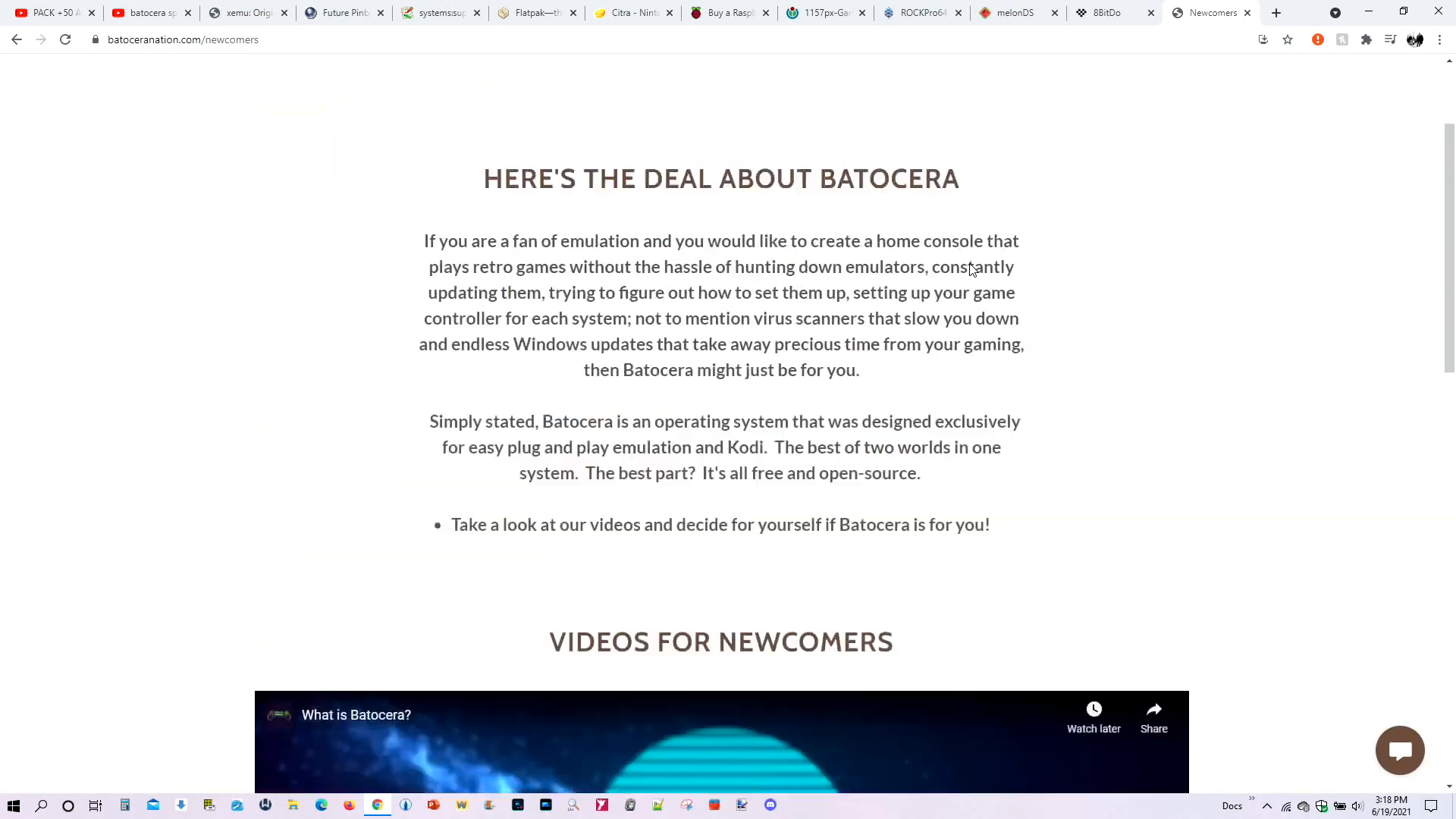
# - Browse the Console Tutorials page with its setup videos
pyautogui.click(619, 77)
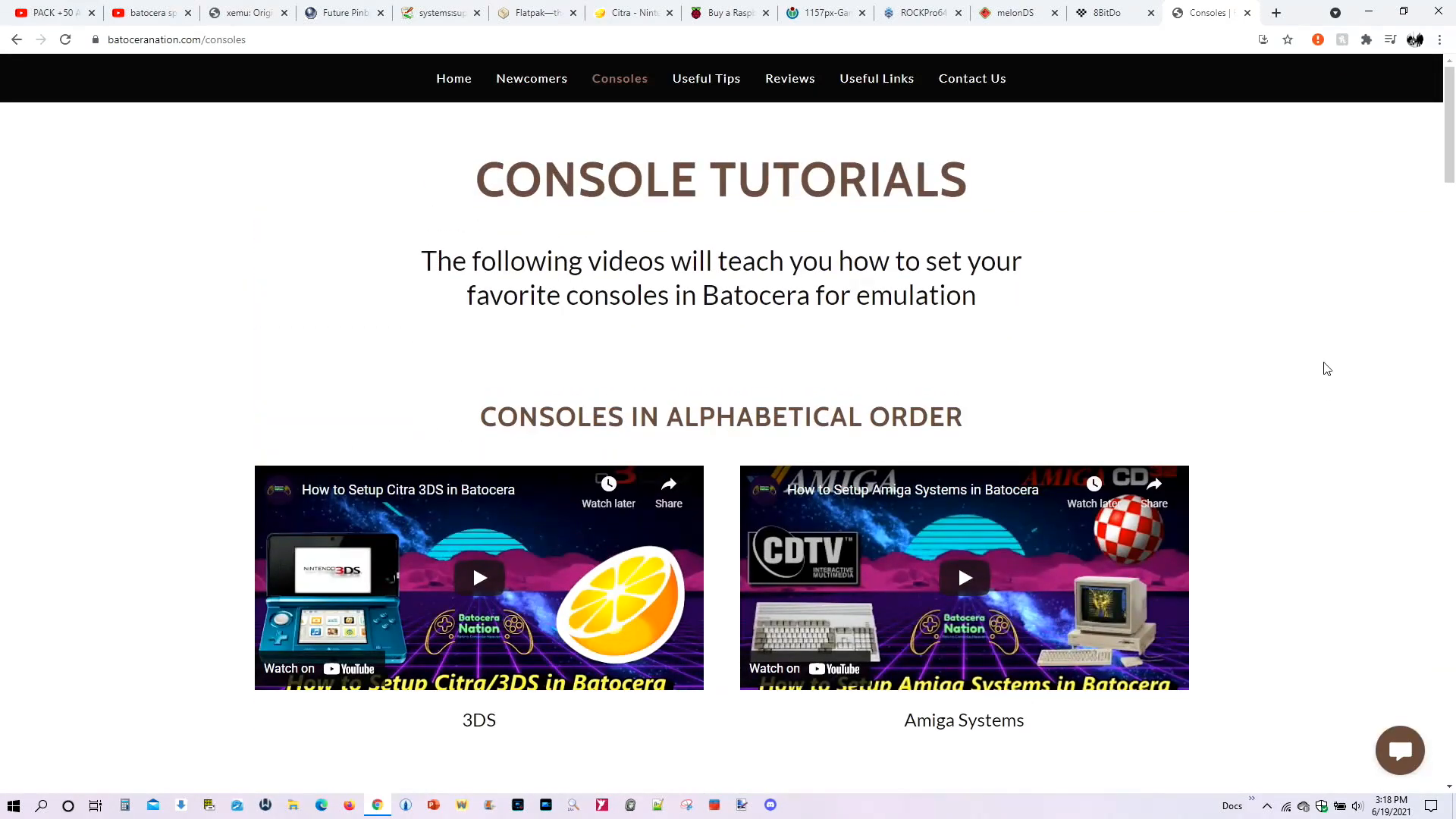
pyautogui.scroll(-3)
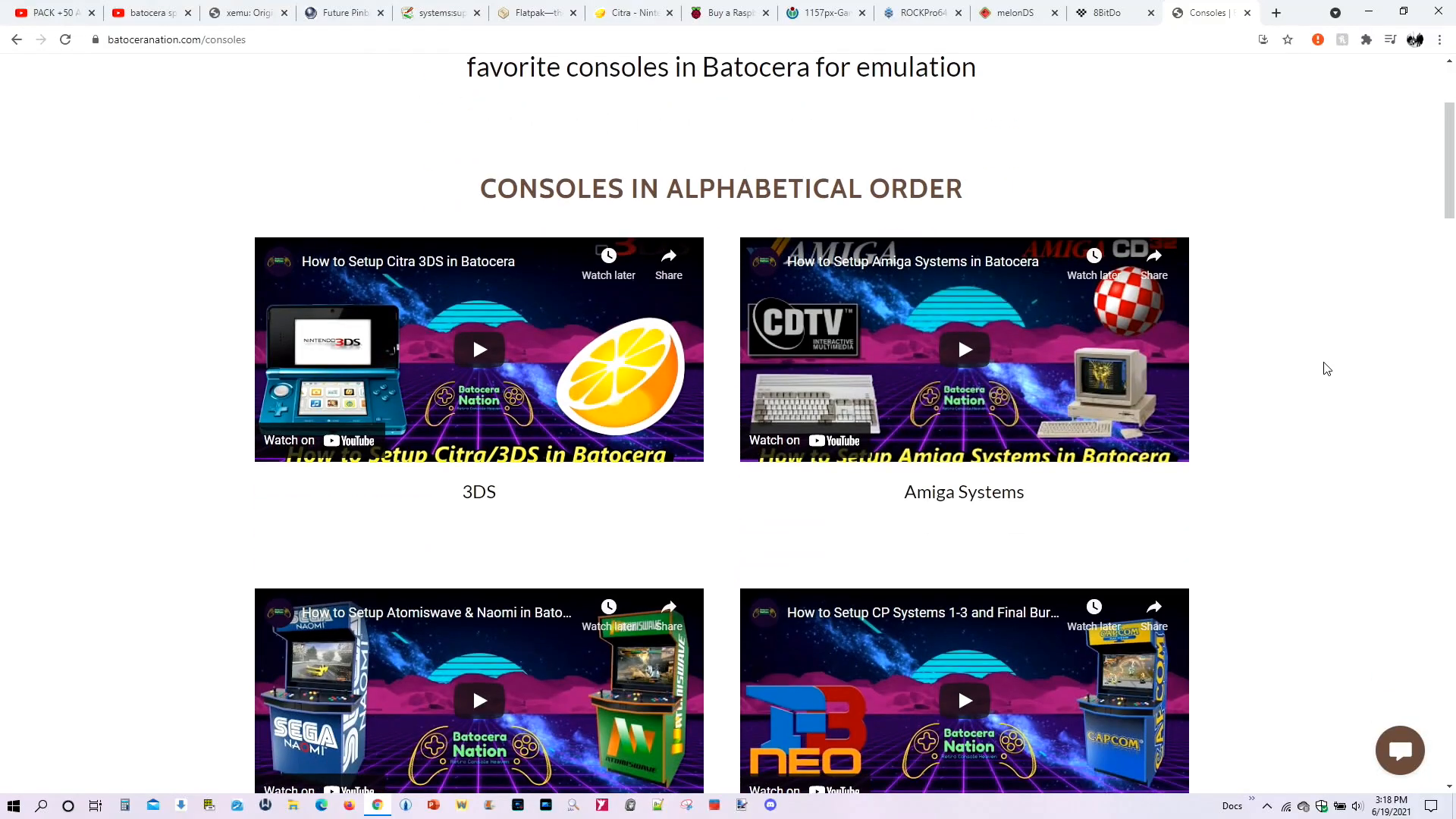
pyautogui.scroll(-3)
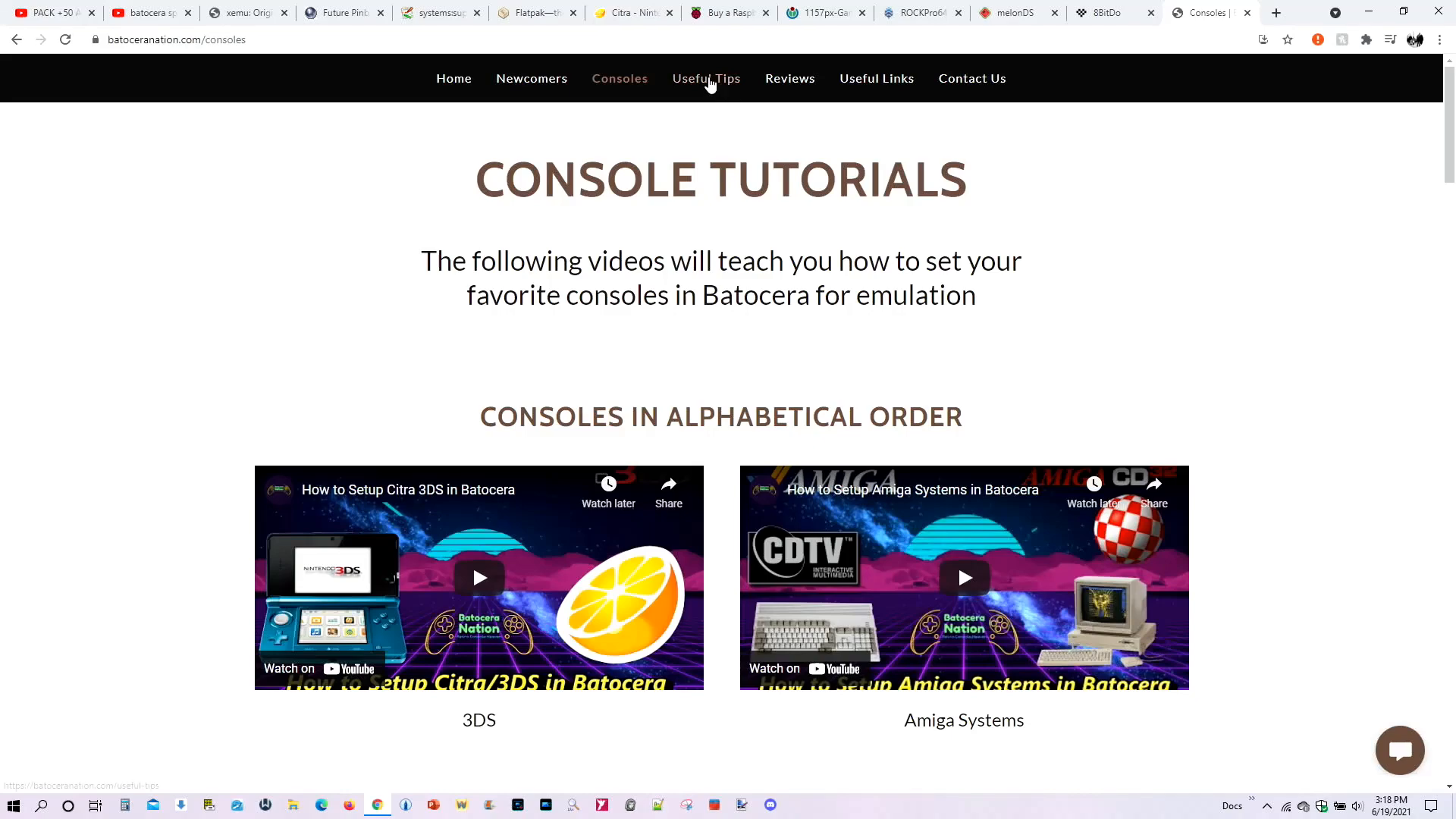
# - Browse the Useful Tips page, then go to the Contact Us page
pyautogui.click(705, 78)
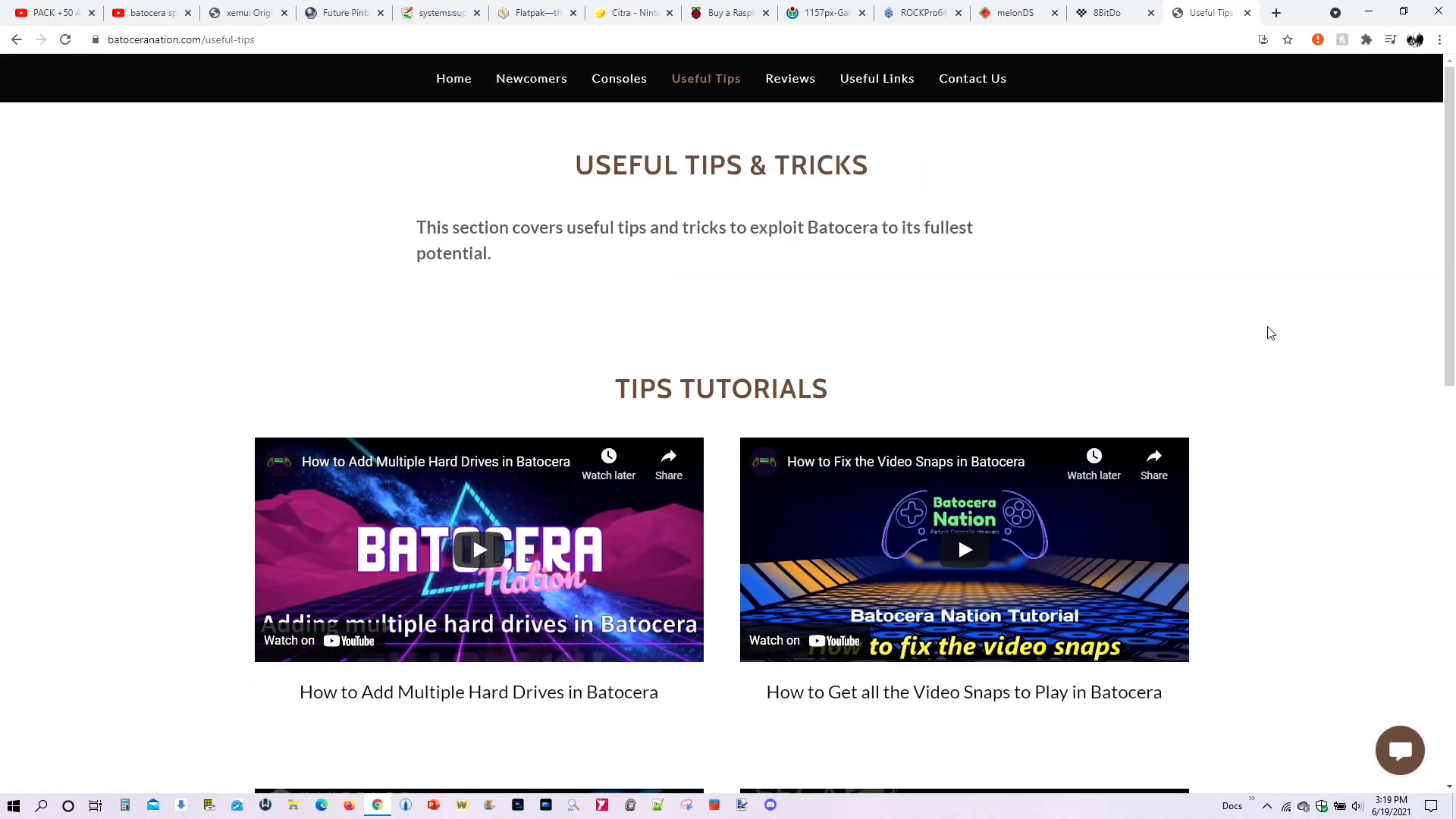
pyautogui.scroll(-3)
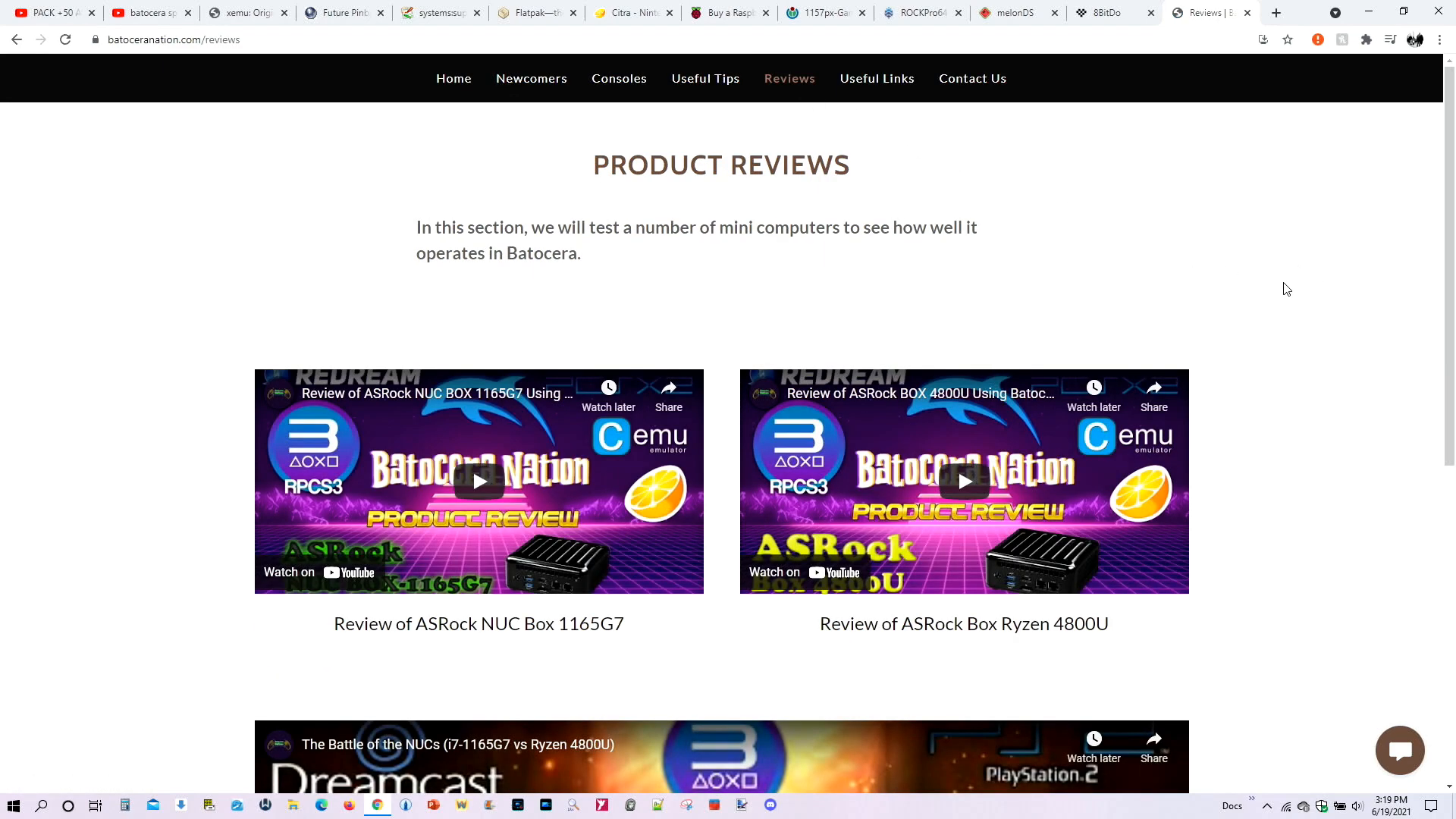
pyautogui.scroll(-3)
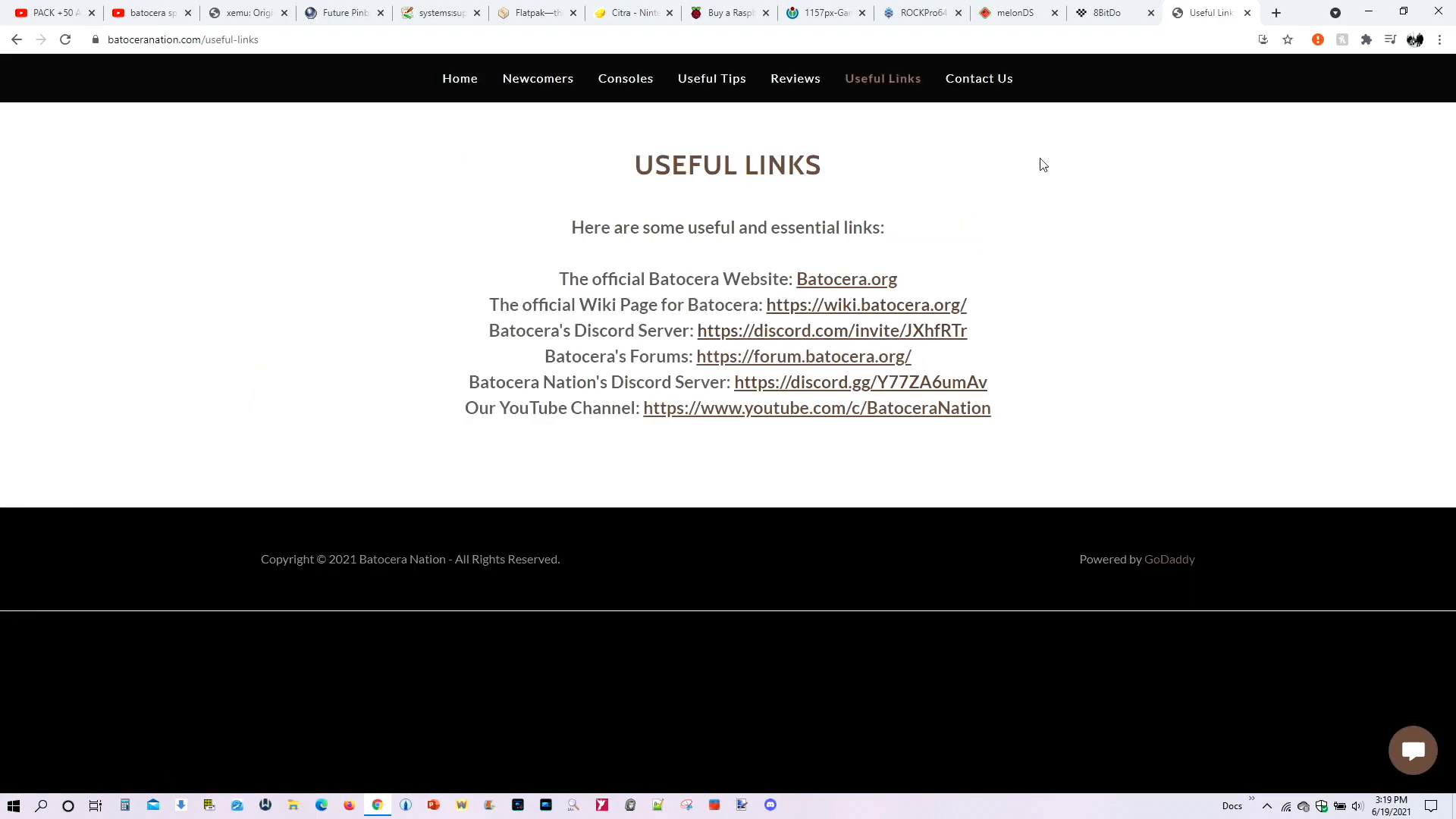
pyautogui.click(978, 77)
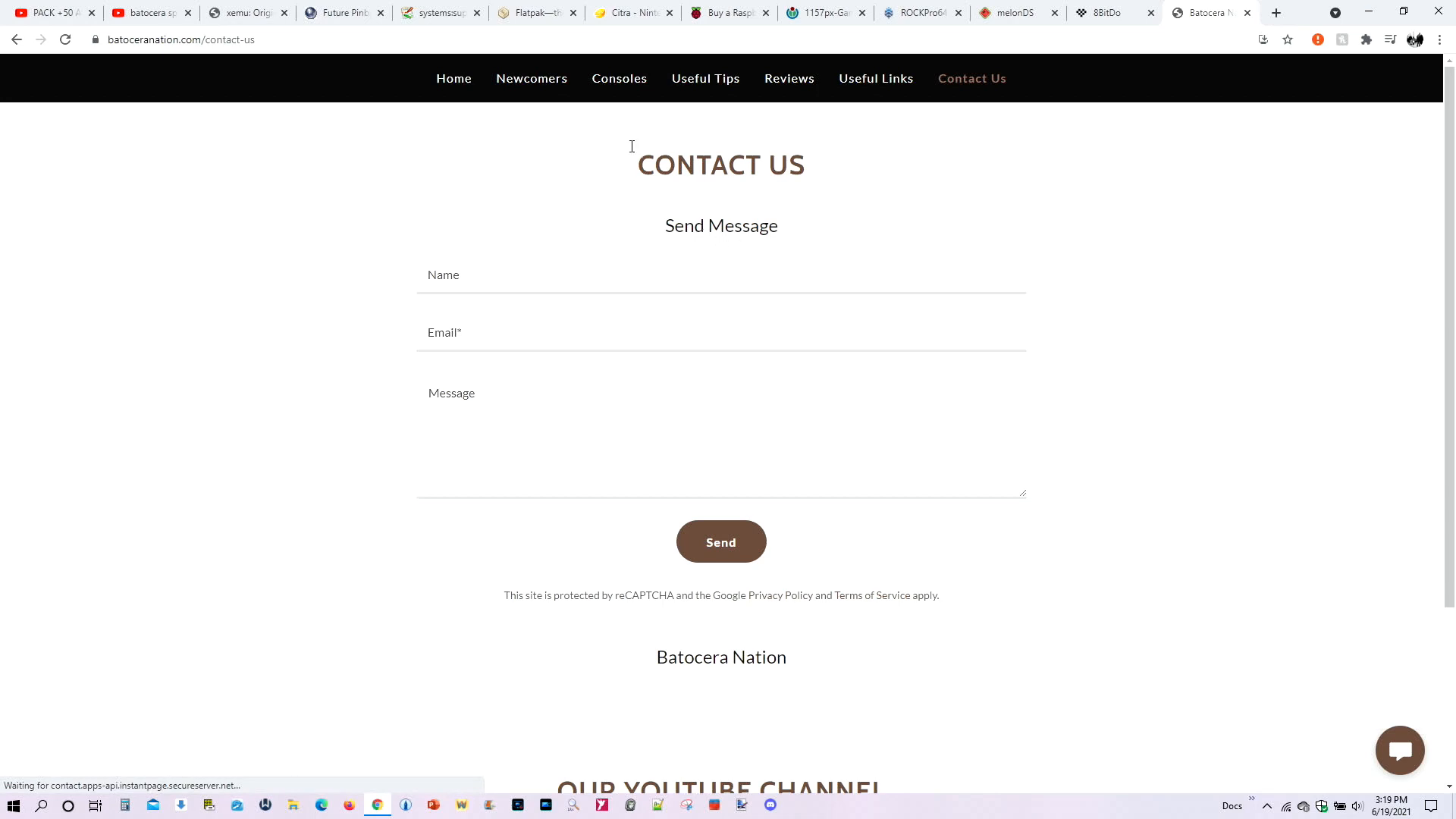
pyautogui.moveTo(531, 77)
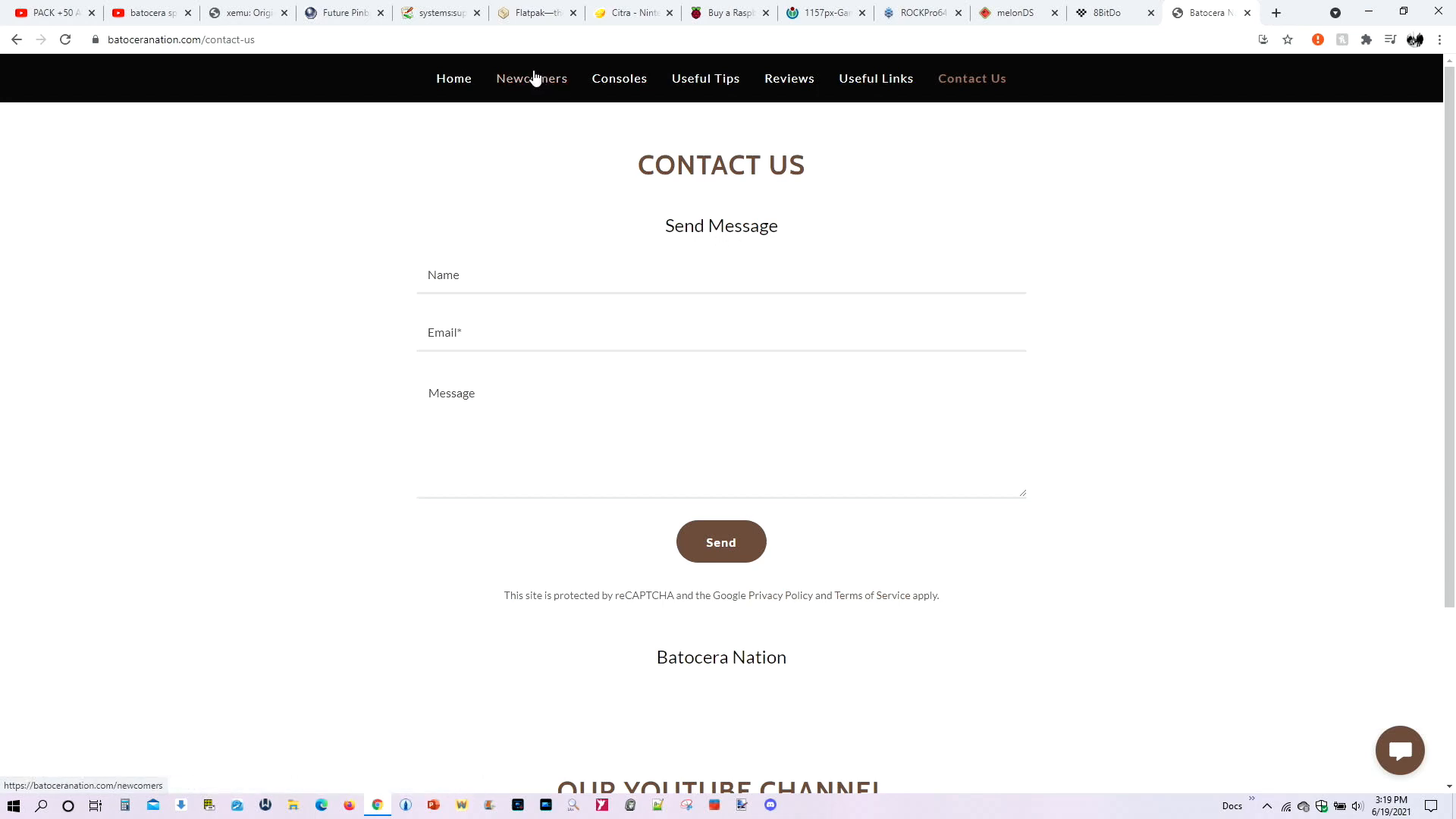
# - Return to the top of the home page with the Retro Console Heaven banner
pyautogui.click(454, 77)
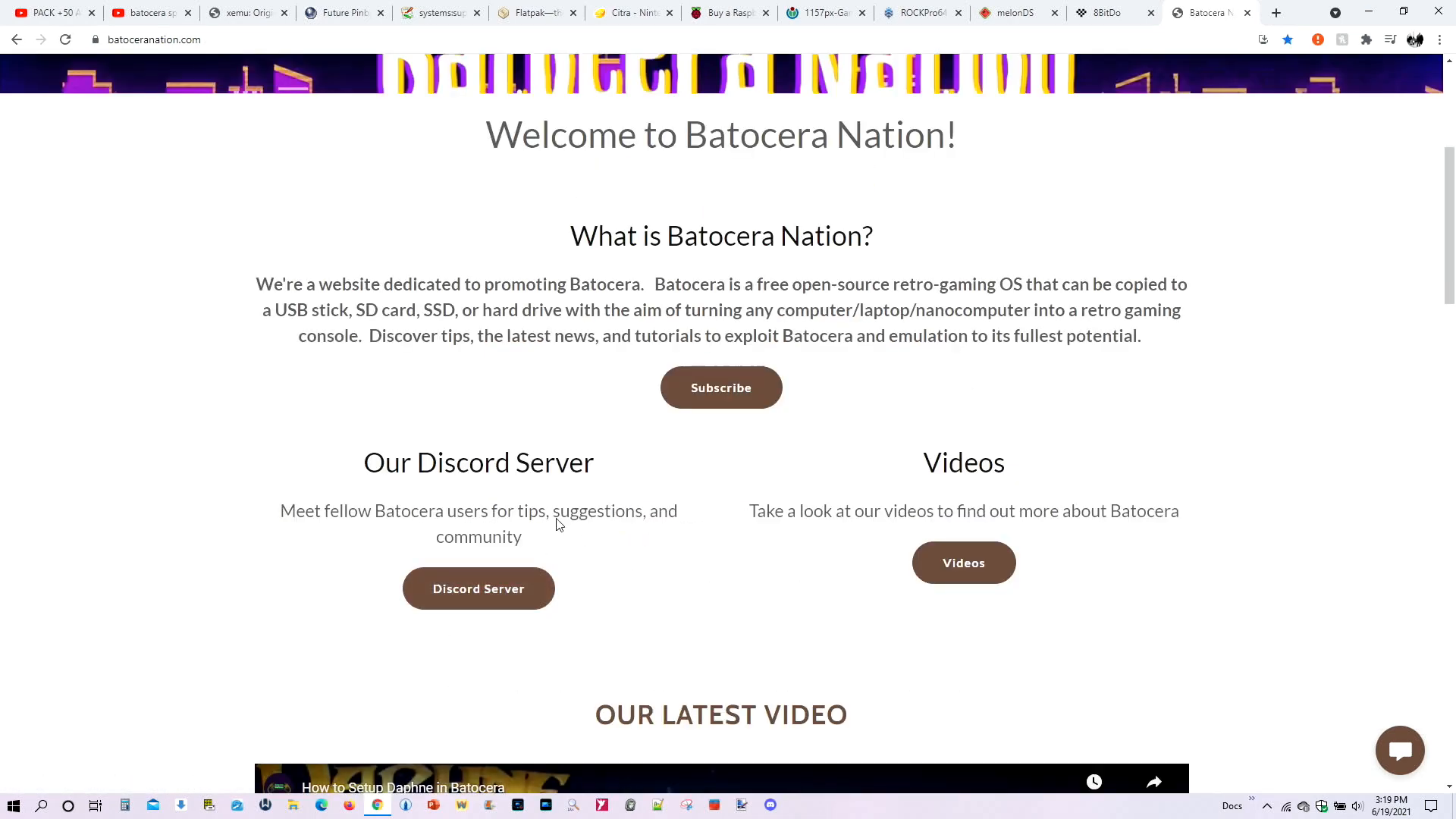
pyautogui.scroll(3)
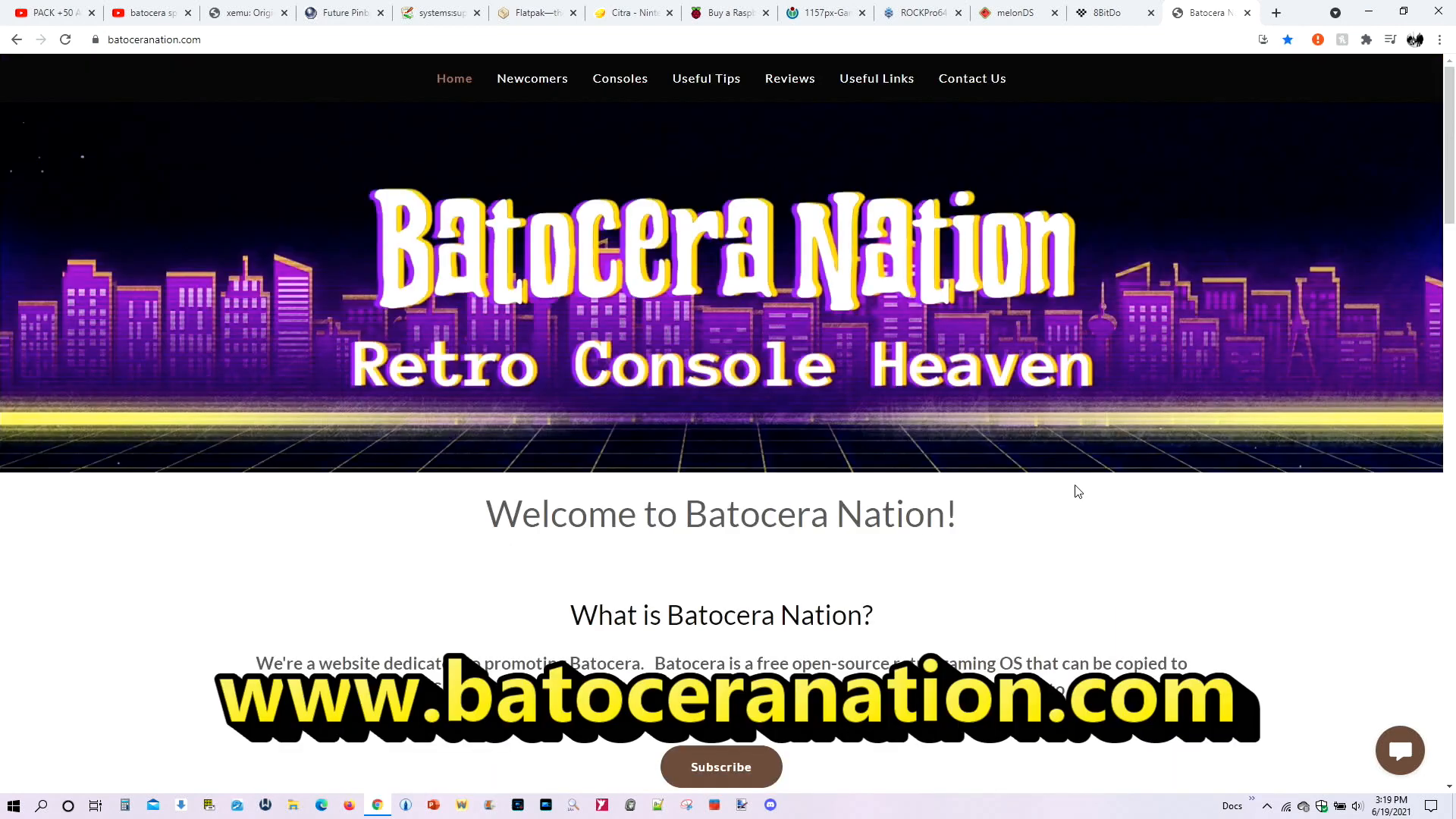
pyautogui.moveTo(1044, 563)
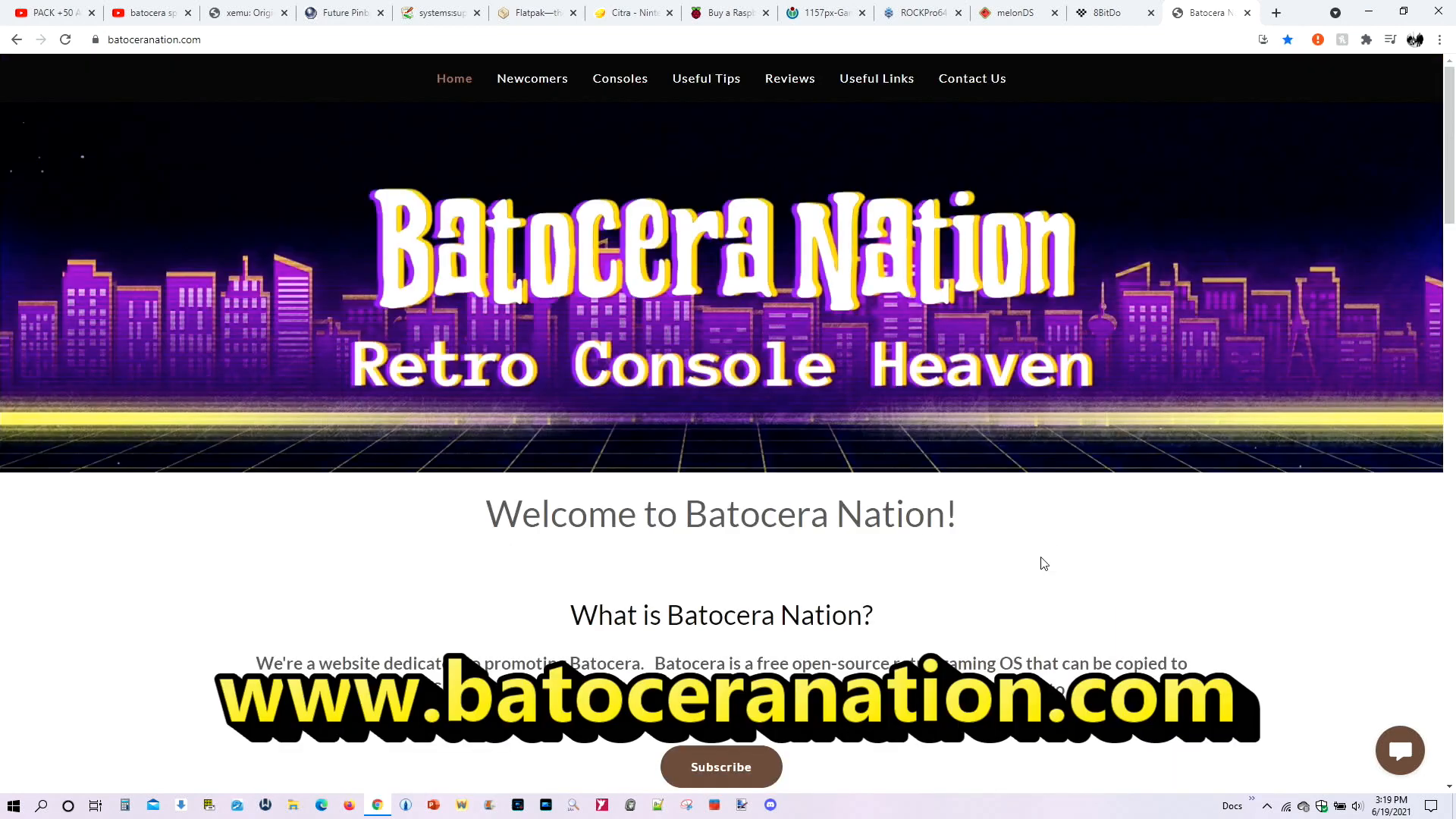